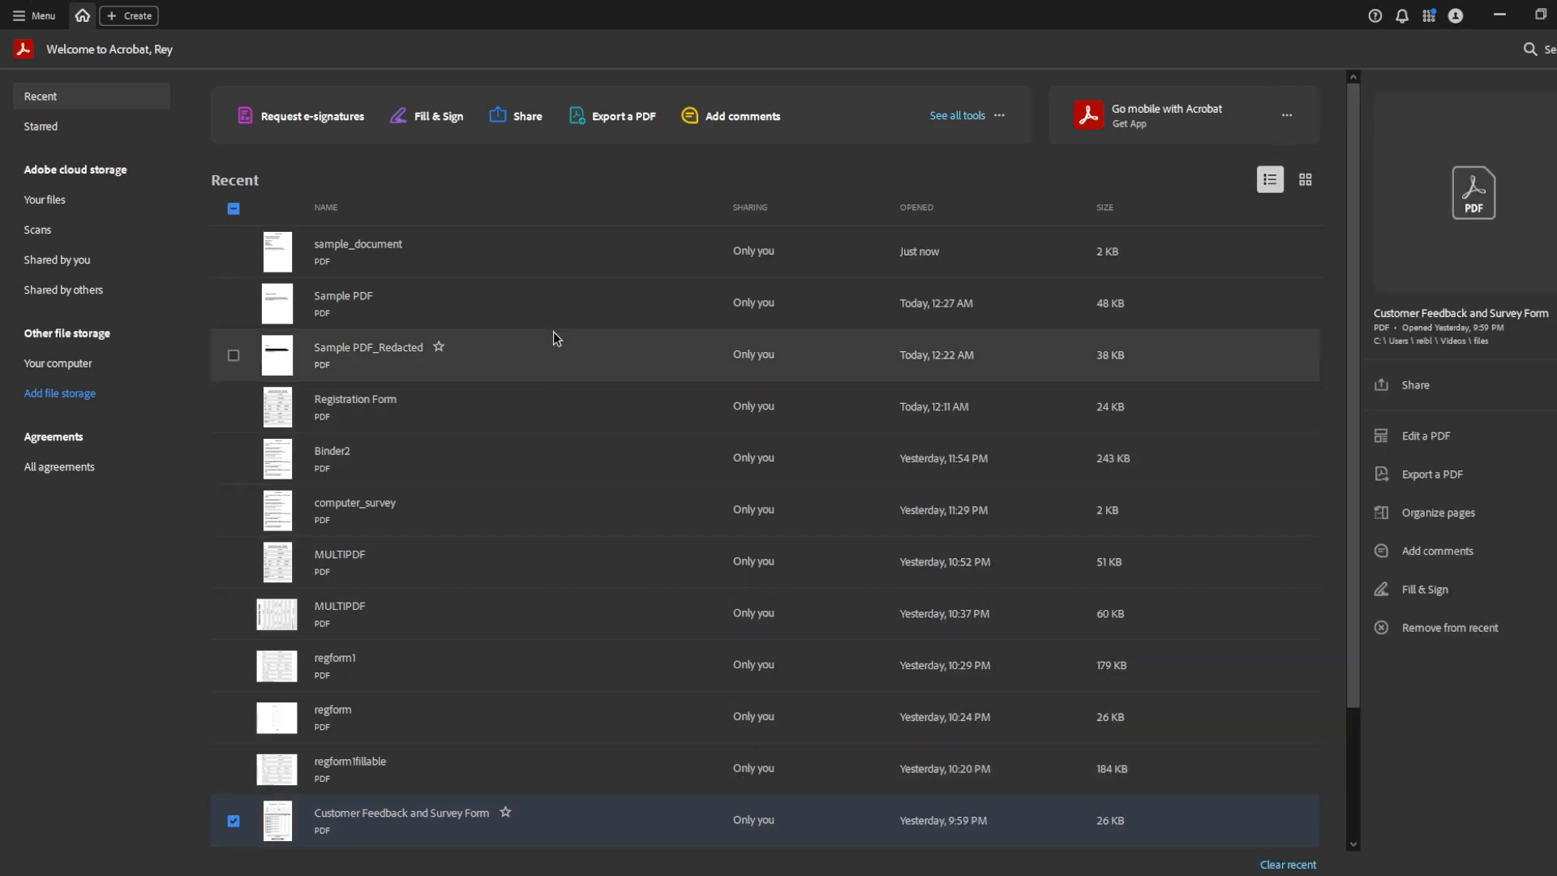
mouse_move(570, 323)
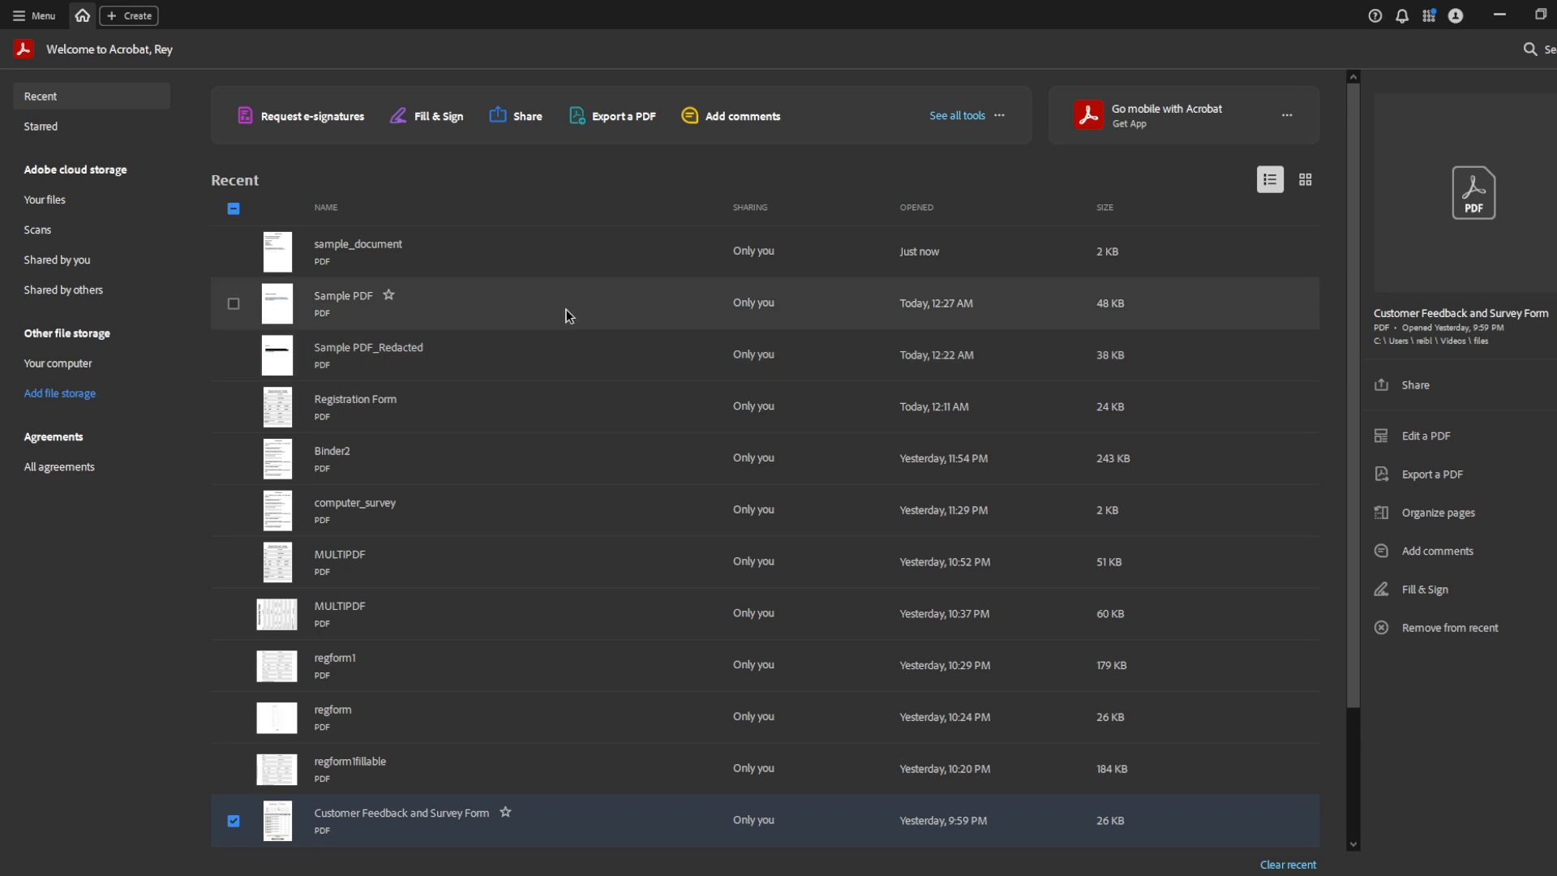
mouse_move(577, 230)
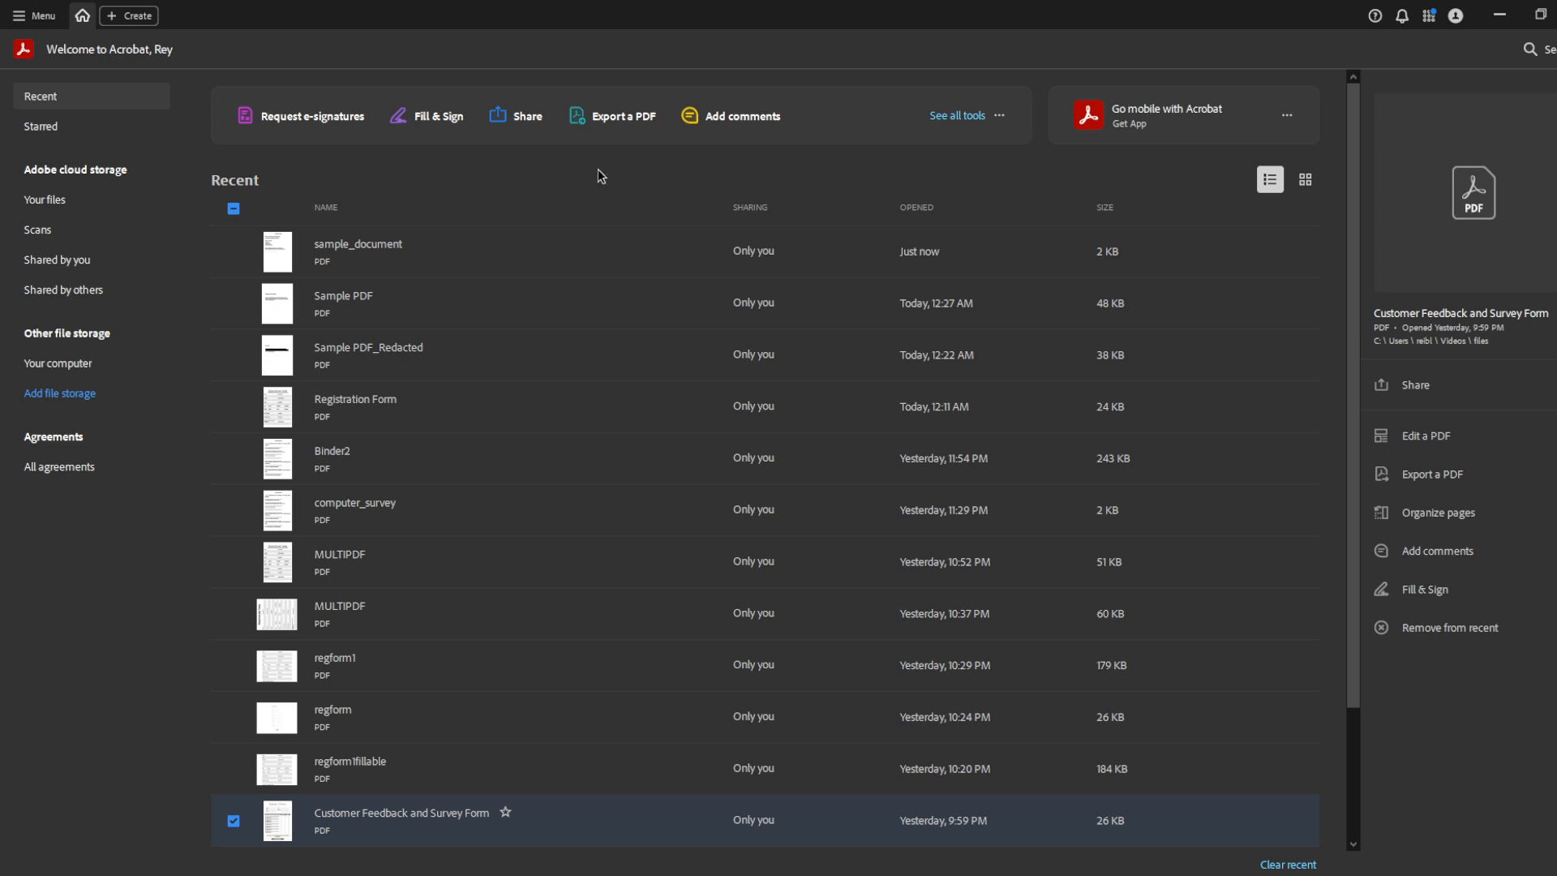
mouse_move(587, 191)
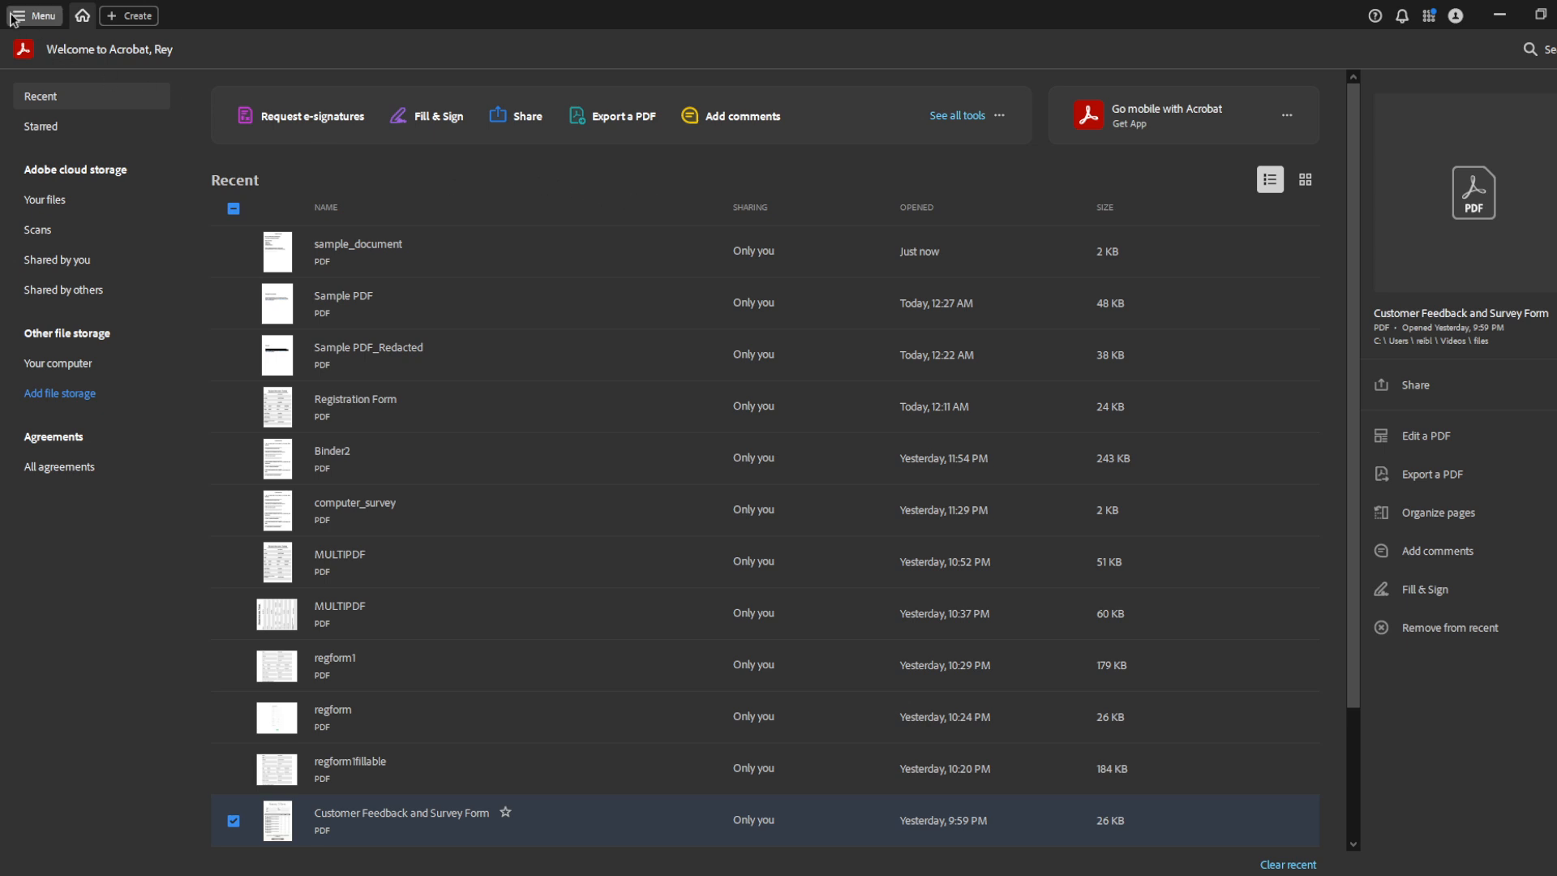
Start opening a PDF from the computer and pick sample_document in the files folder
click(34, 14)
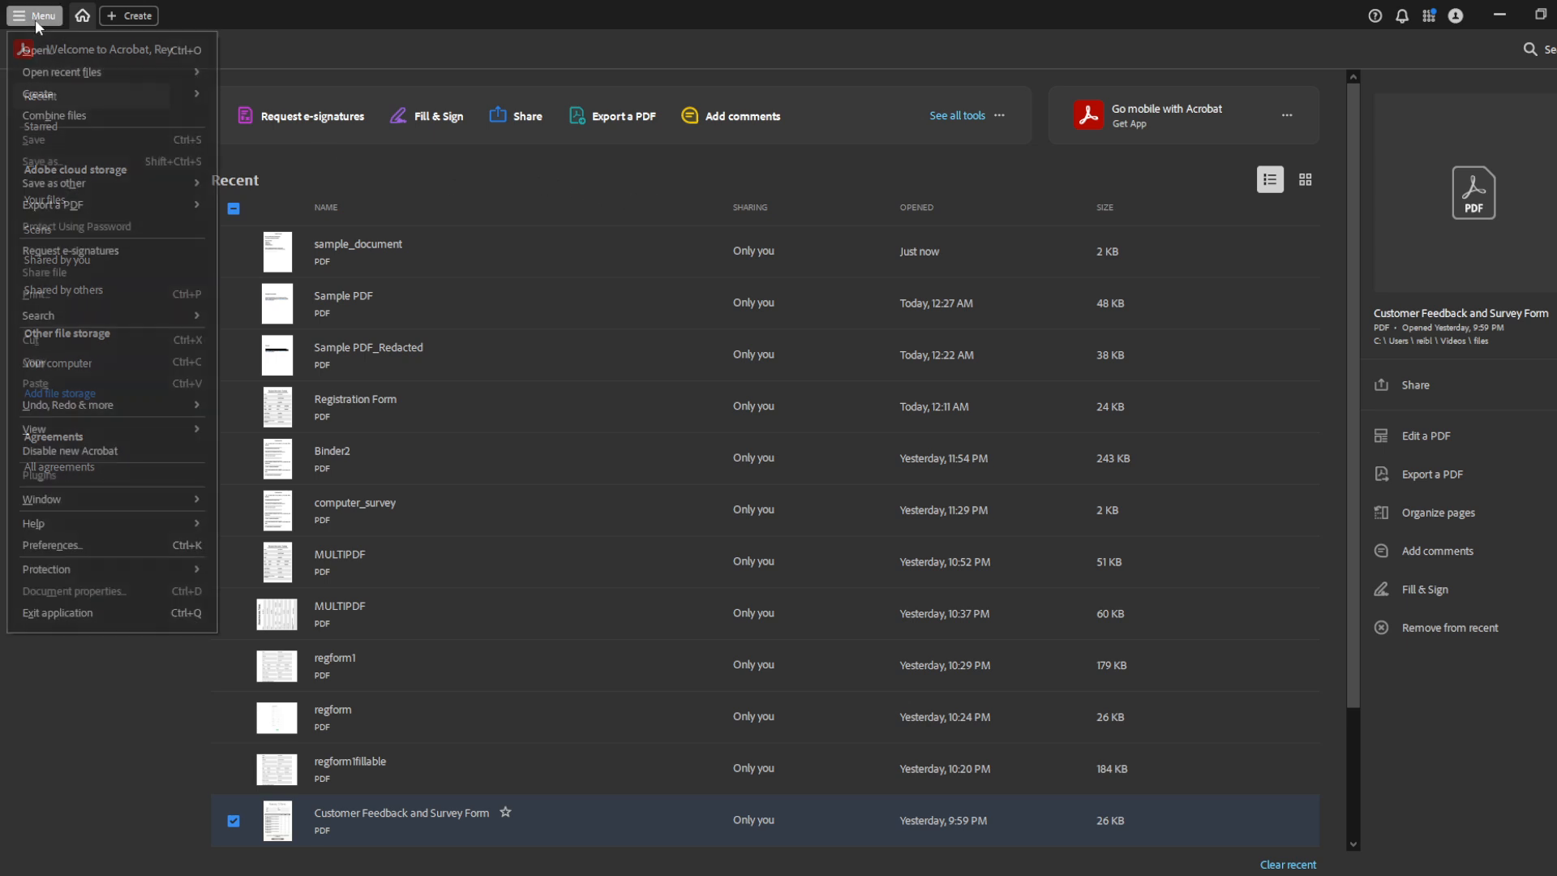
mouse_move(37, 51)
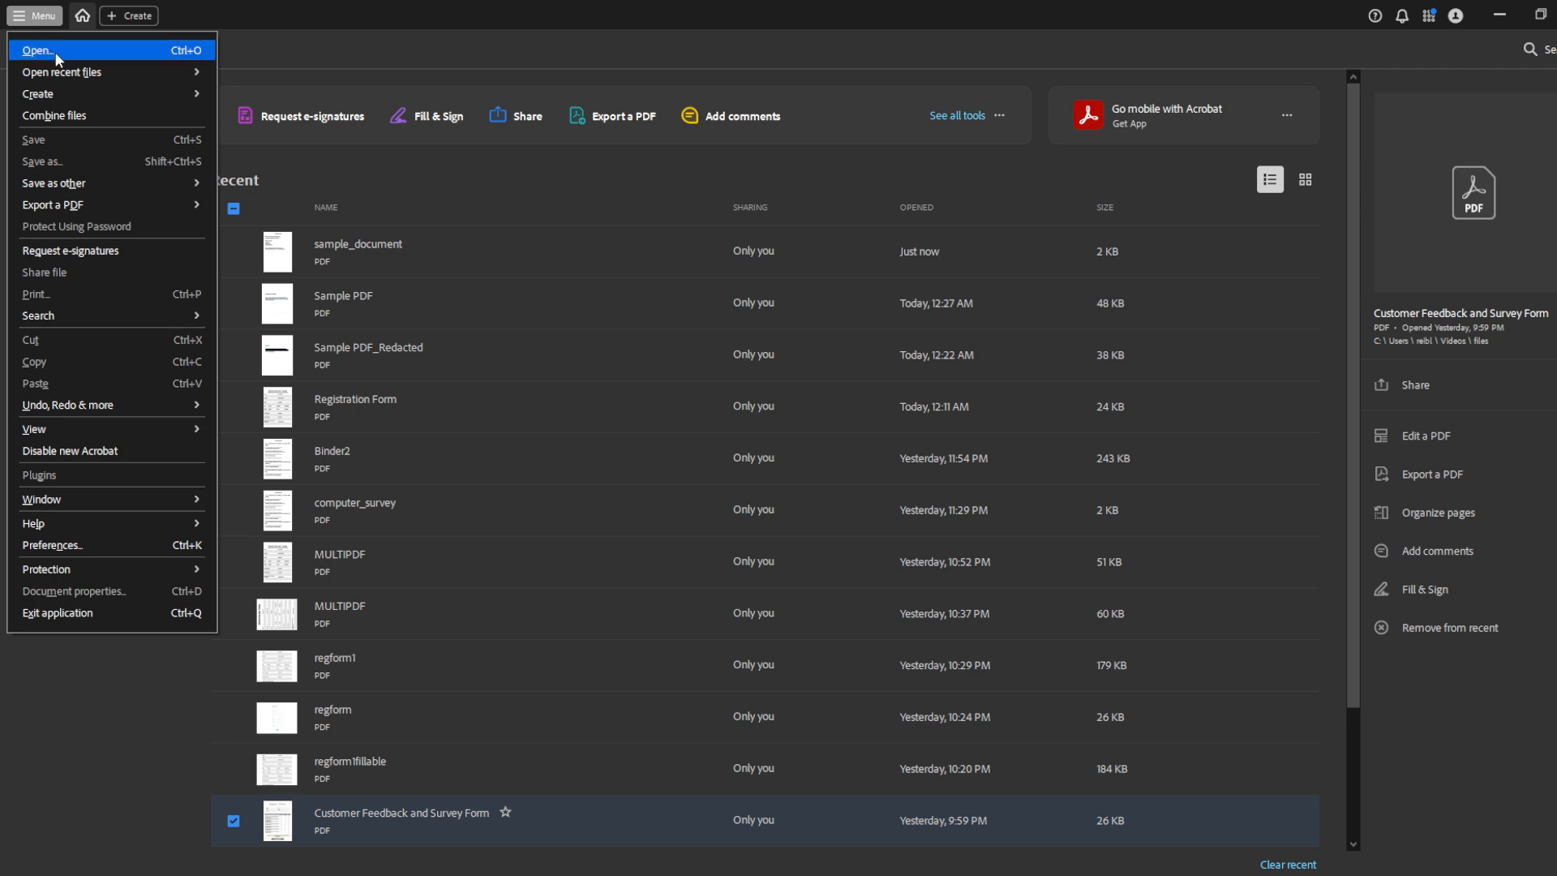
click(37, 50)
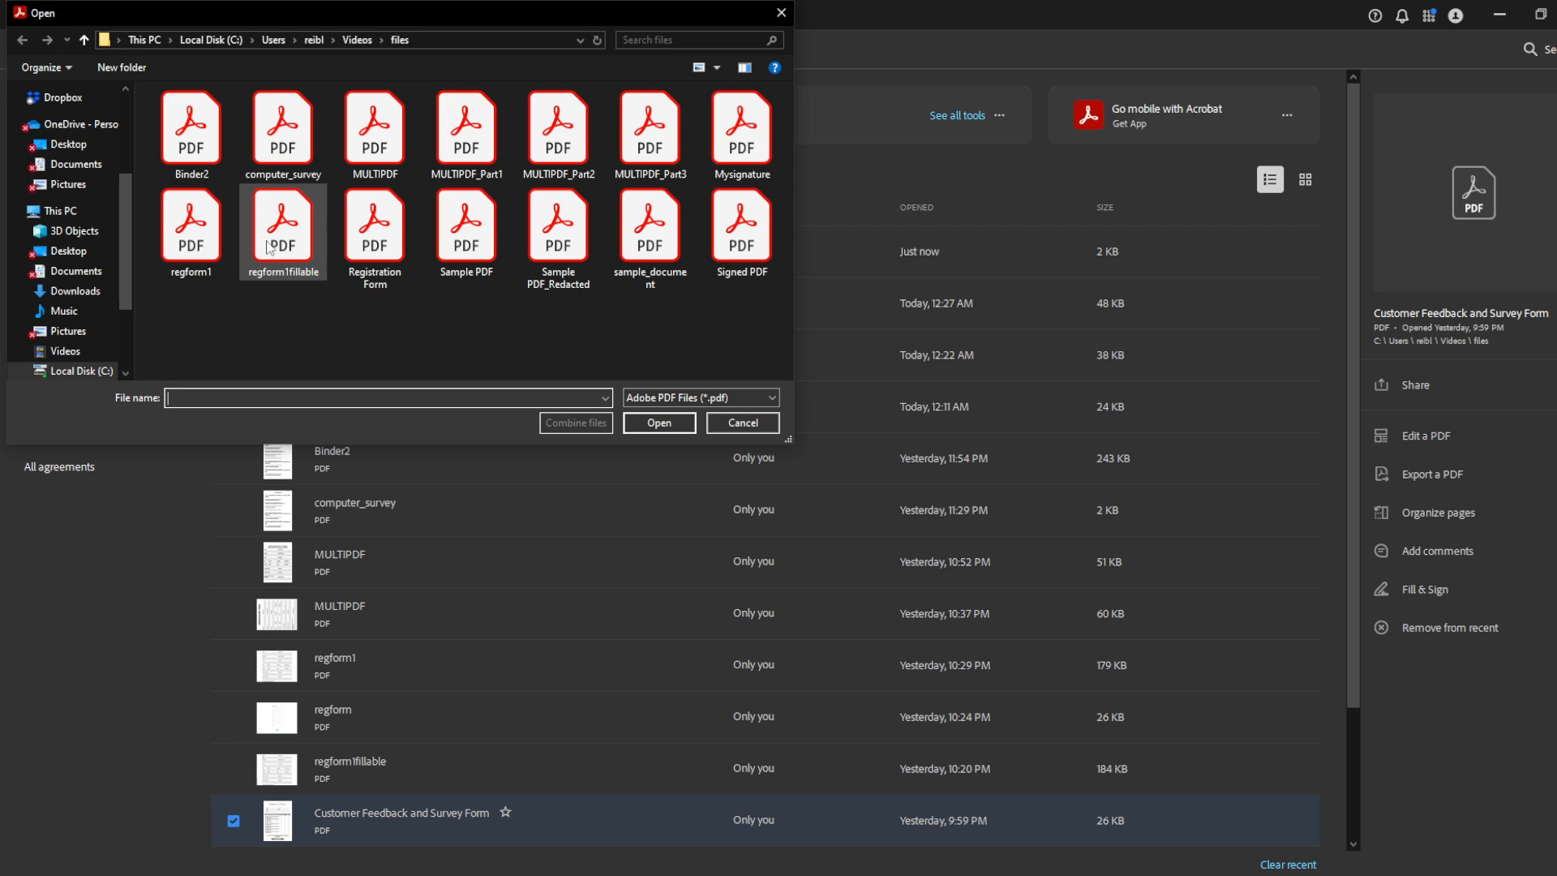
click(556, 229)
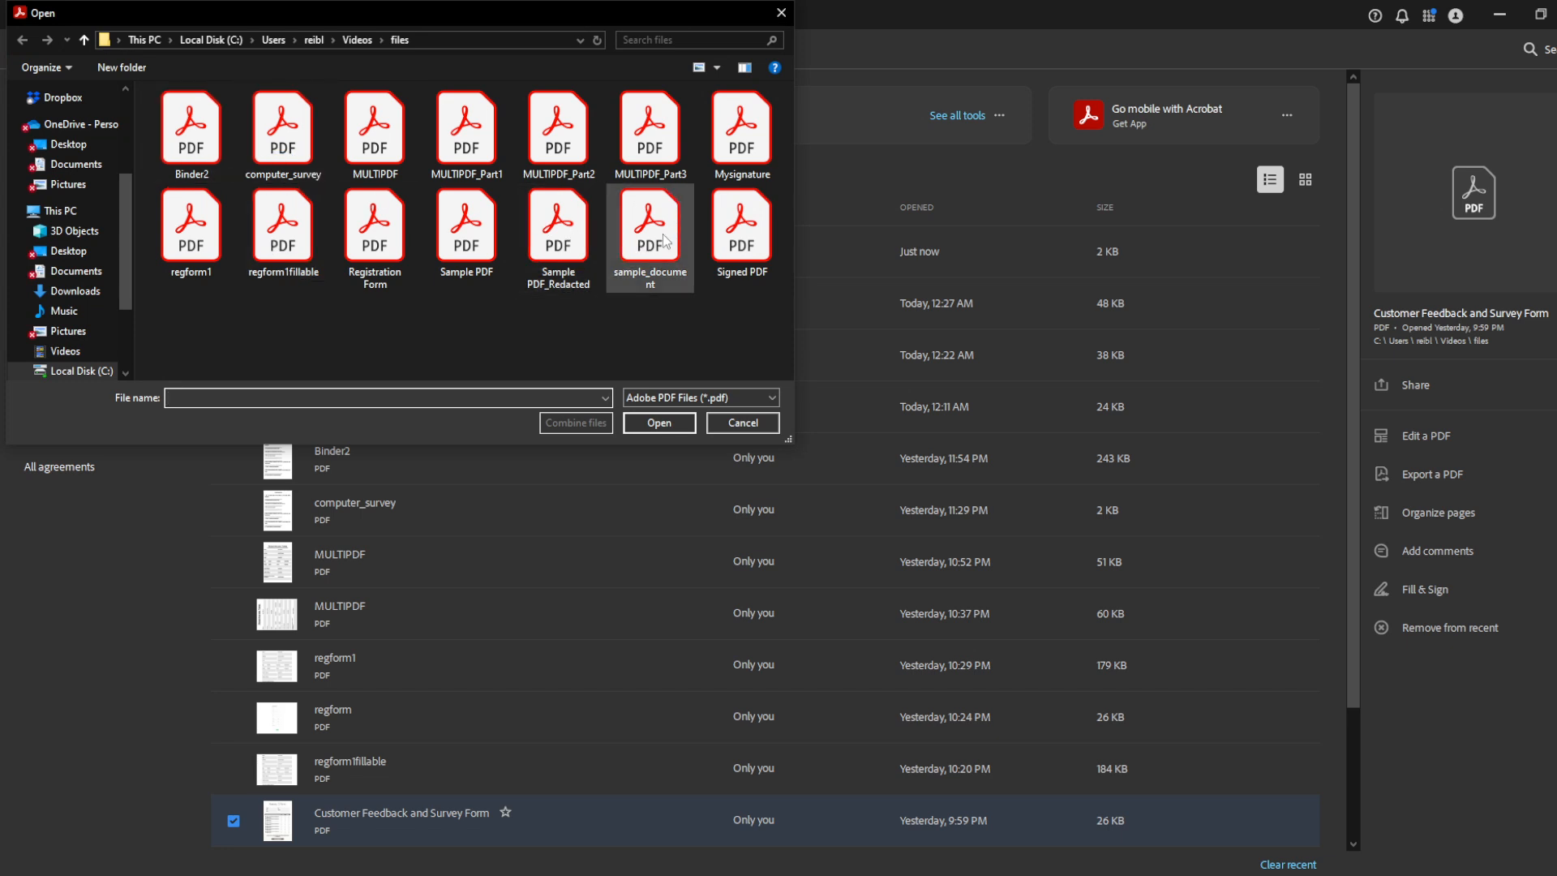
click(741, 422)
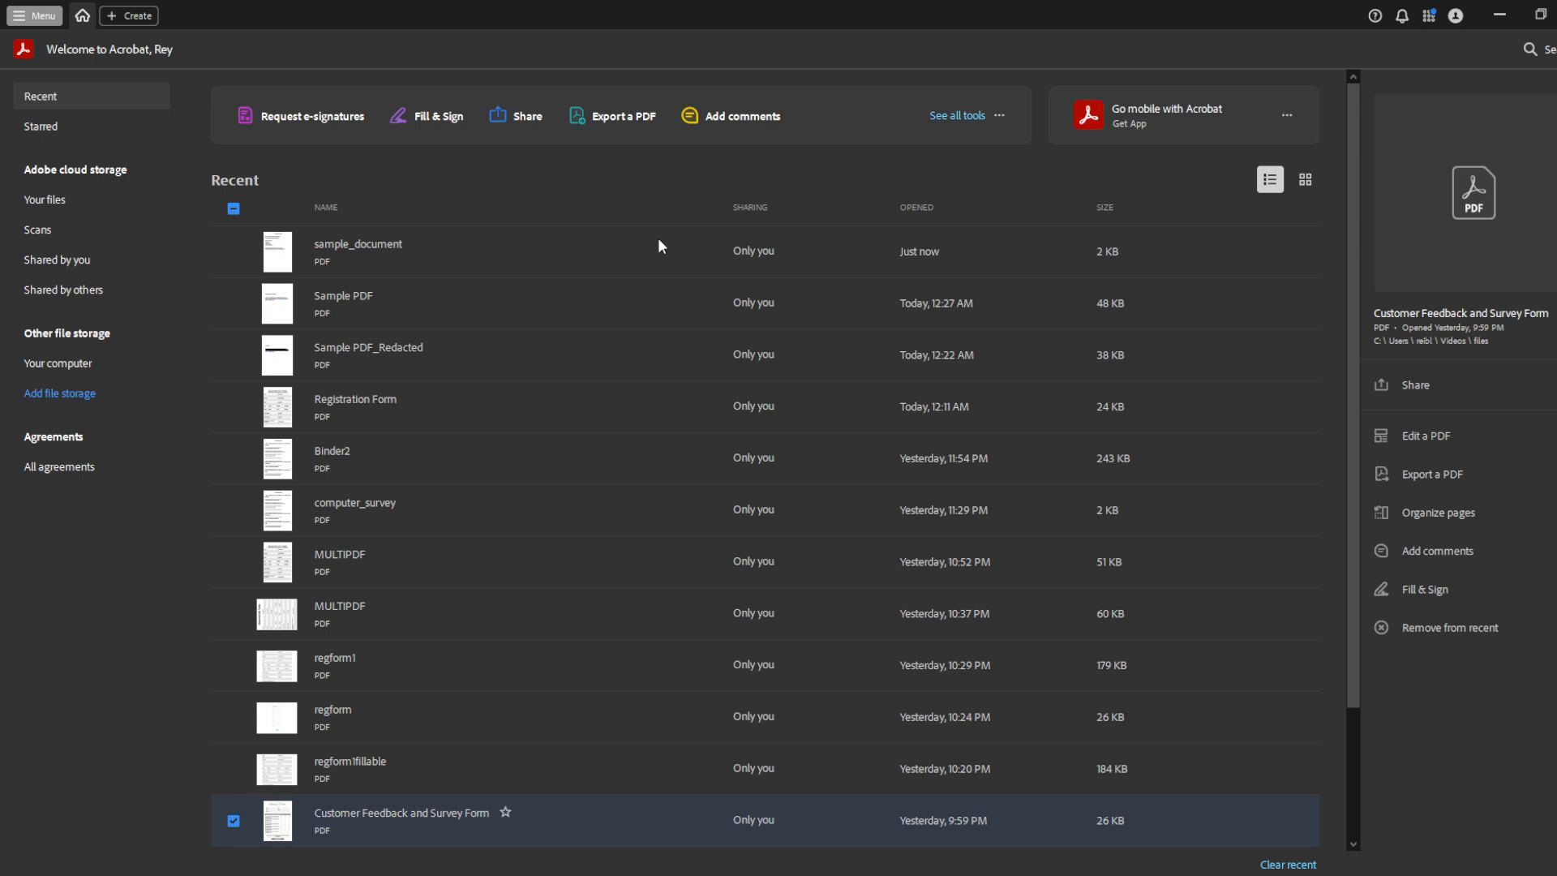
Open sample_document.pdf so its Sample PDF Document page shows in a new tab
double_click(357, 244)
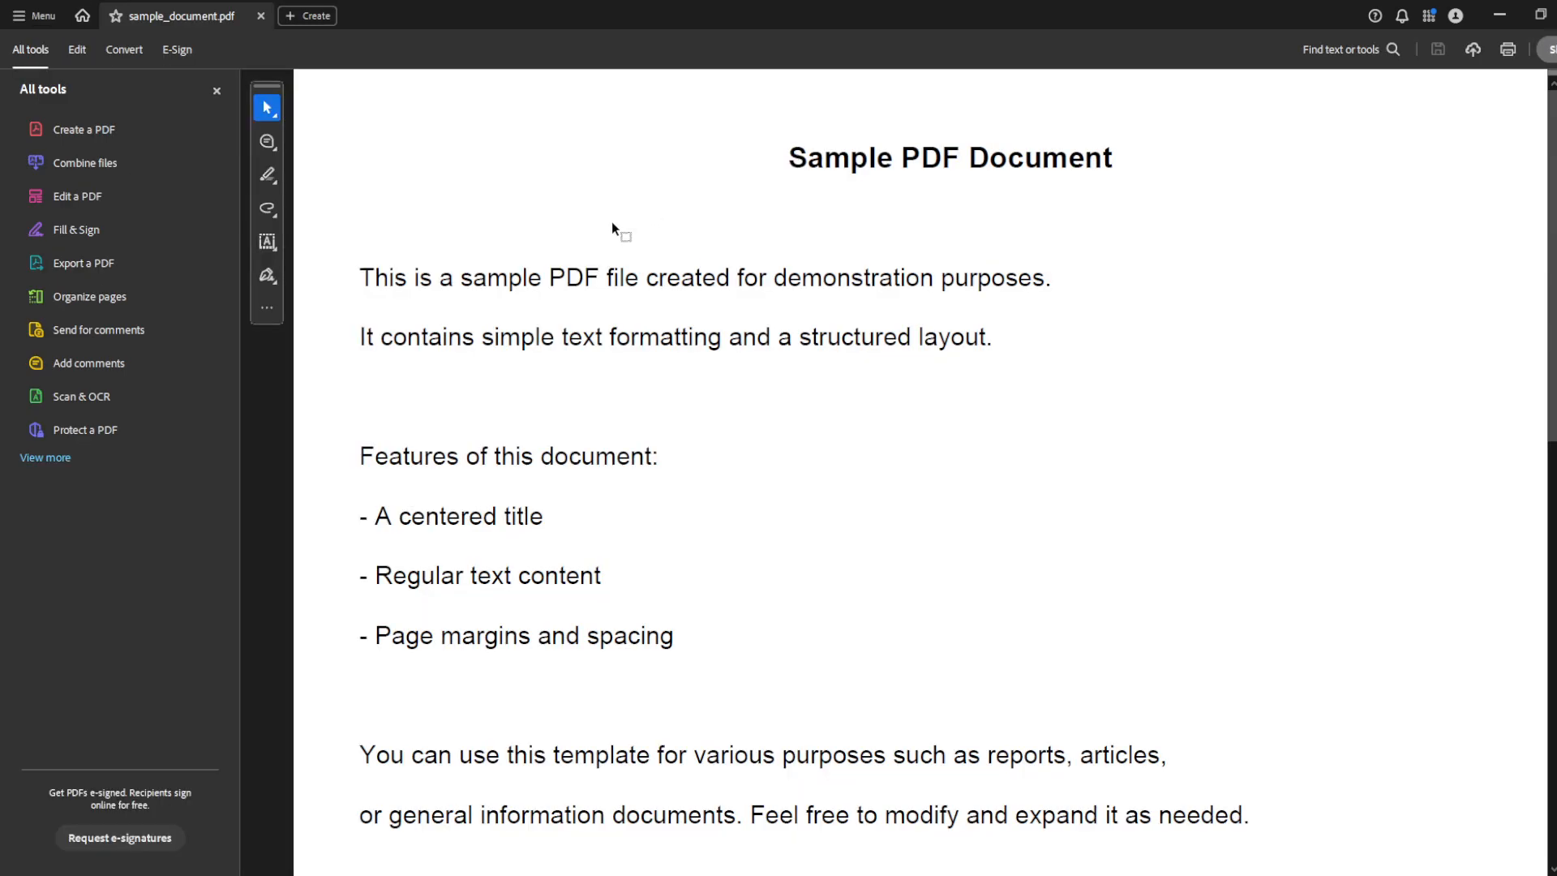
mouse_move(159, 94)
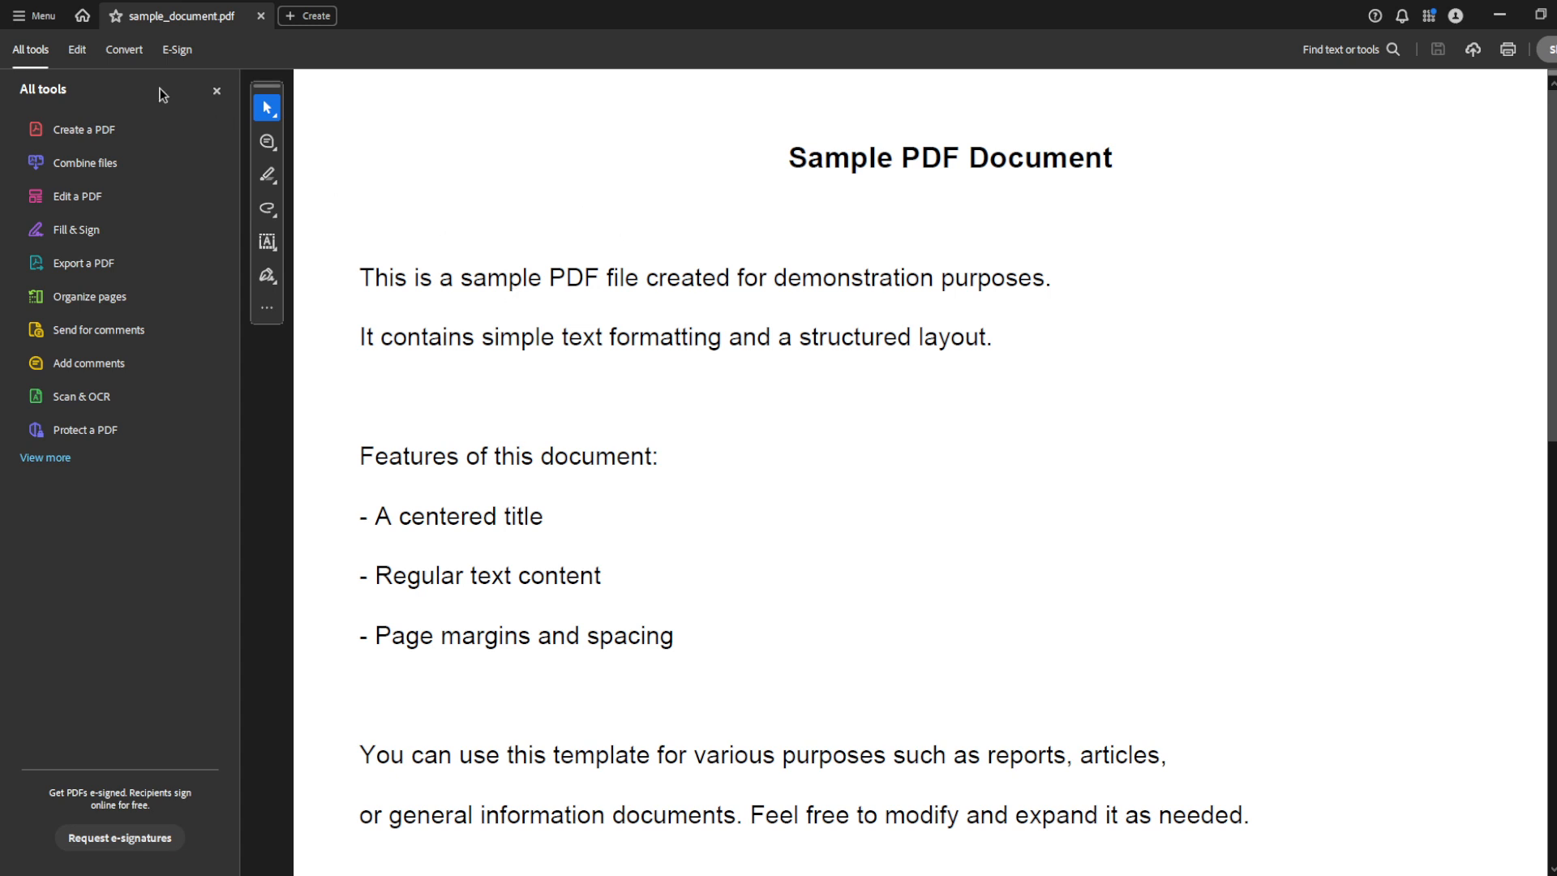
mouse_move(1475, 29)
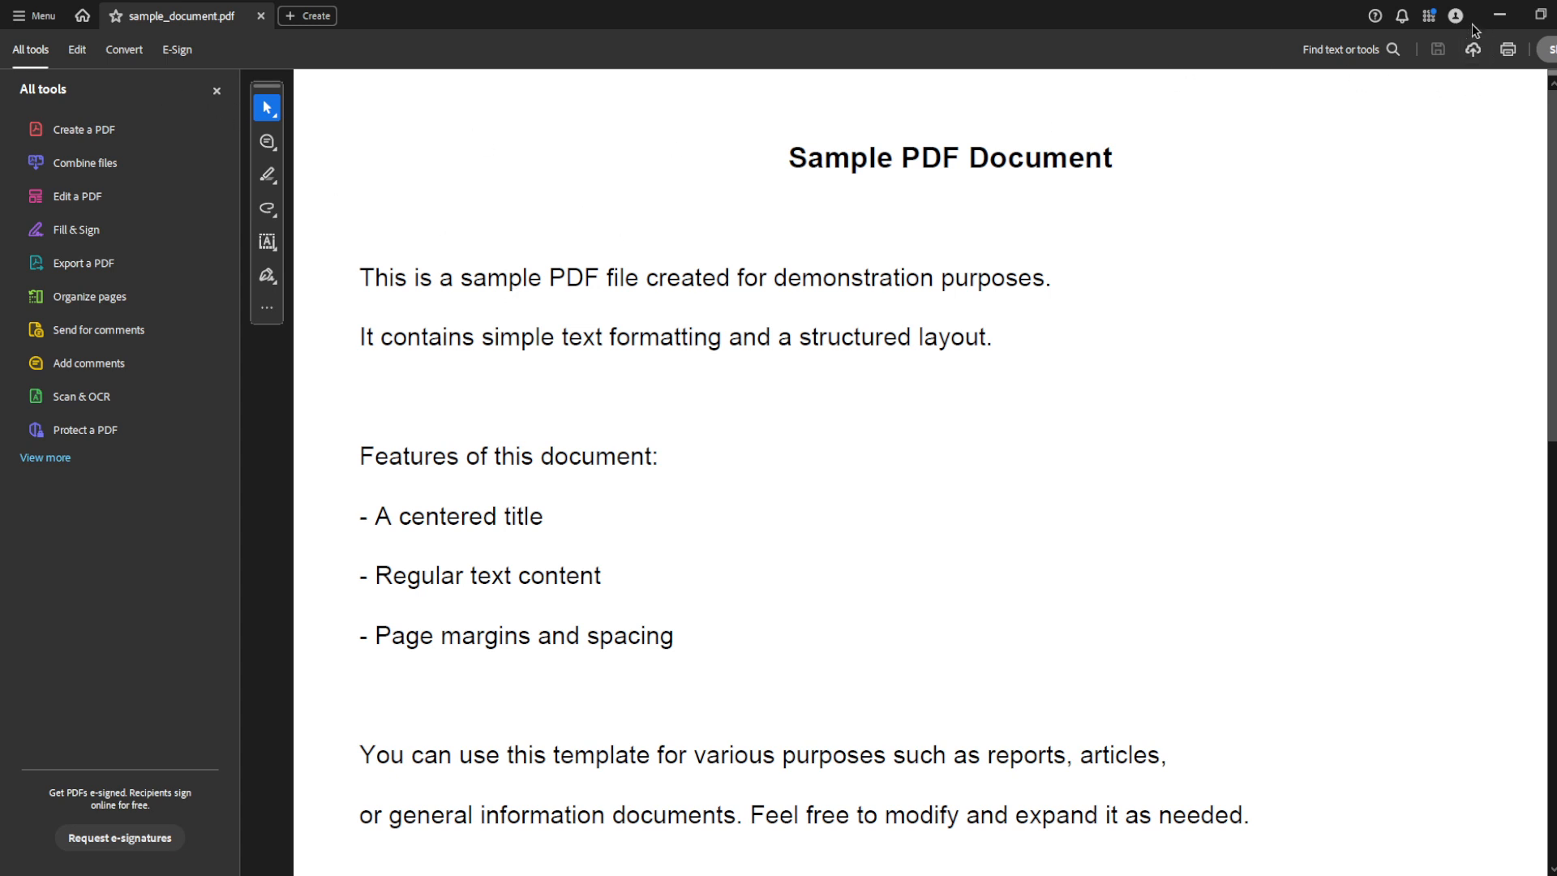
mouse_move(1506, 50)
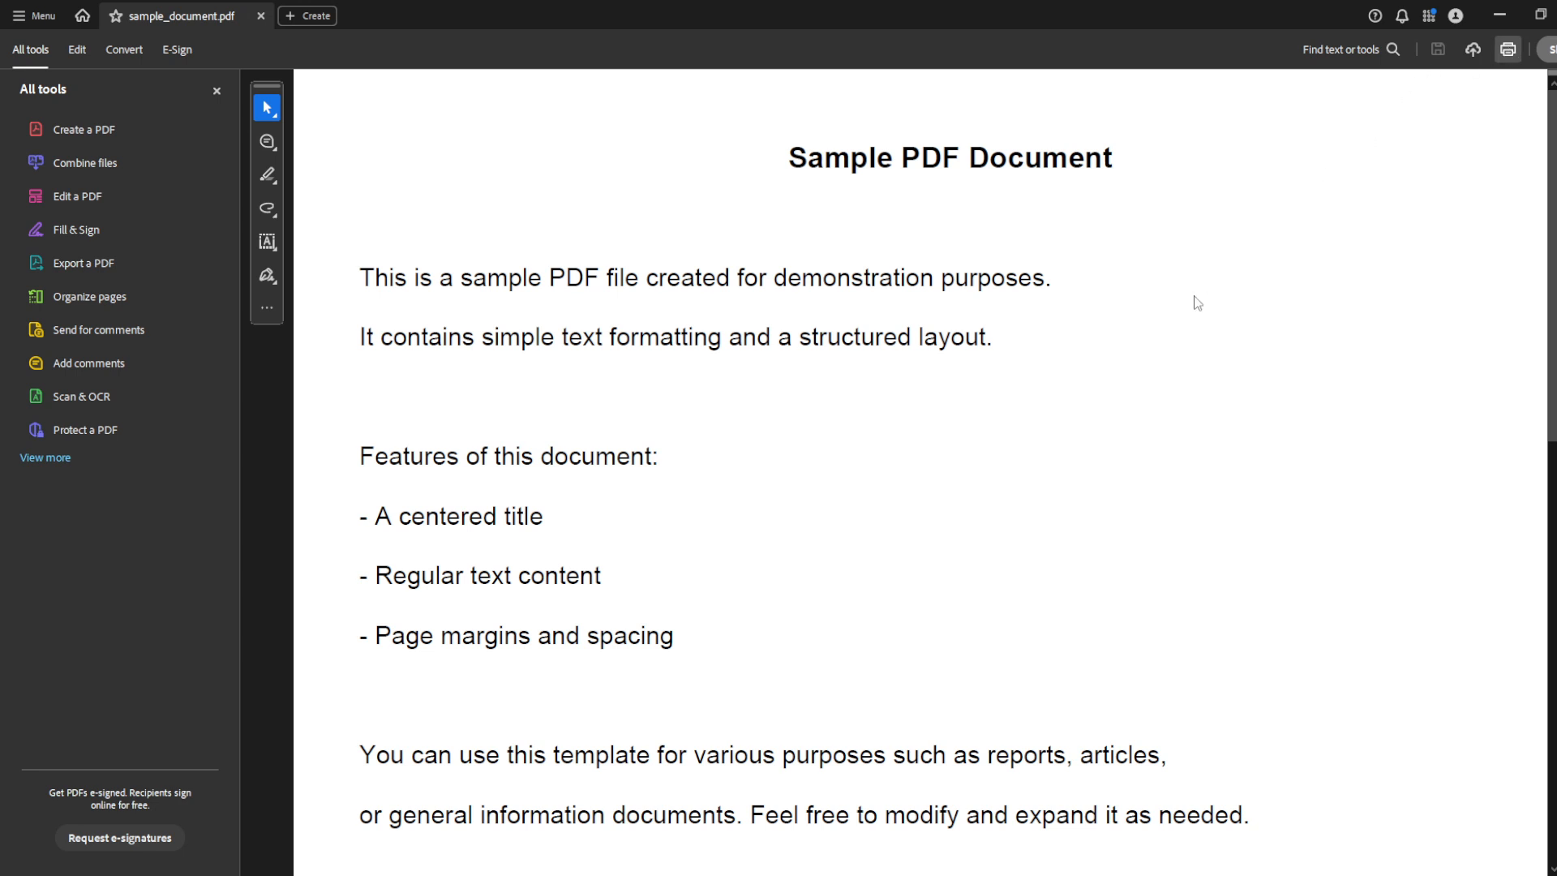
Bring up the Print dialog for sample_document.pdf with Adobe PDF as the printer
click(1507, 49)
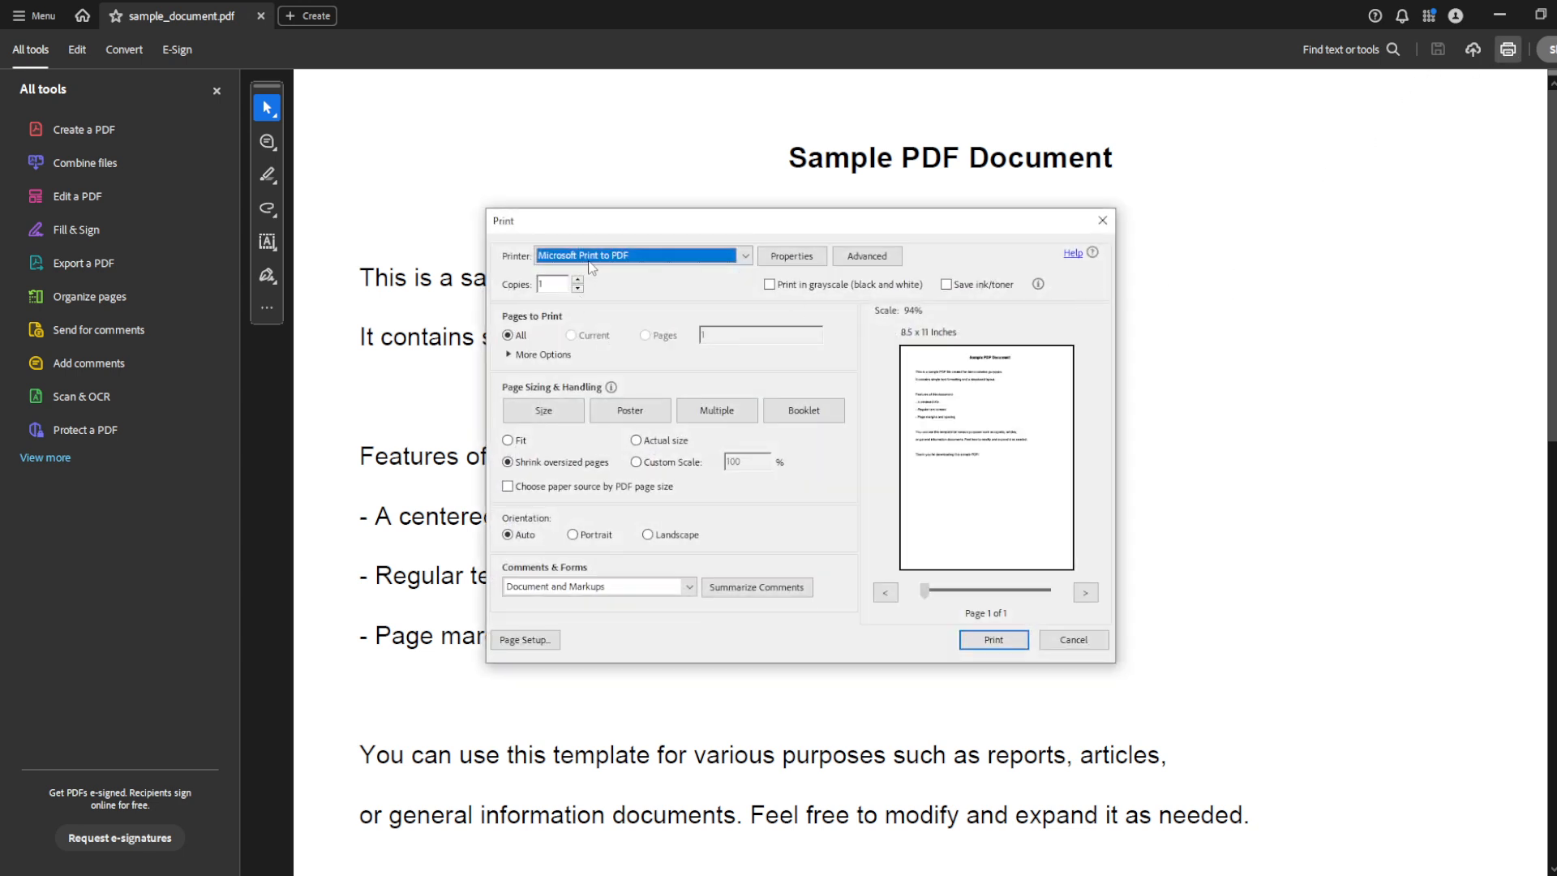
mouse_move(683, 260)
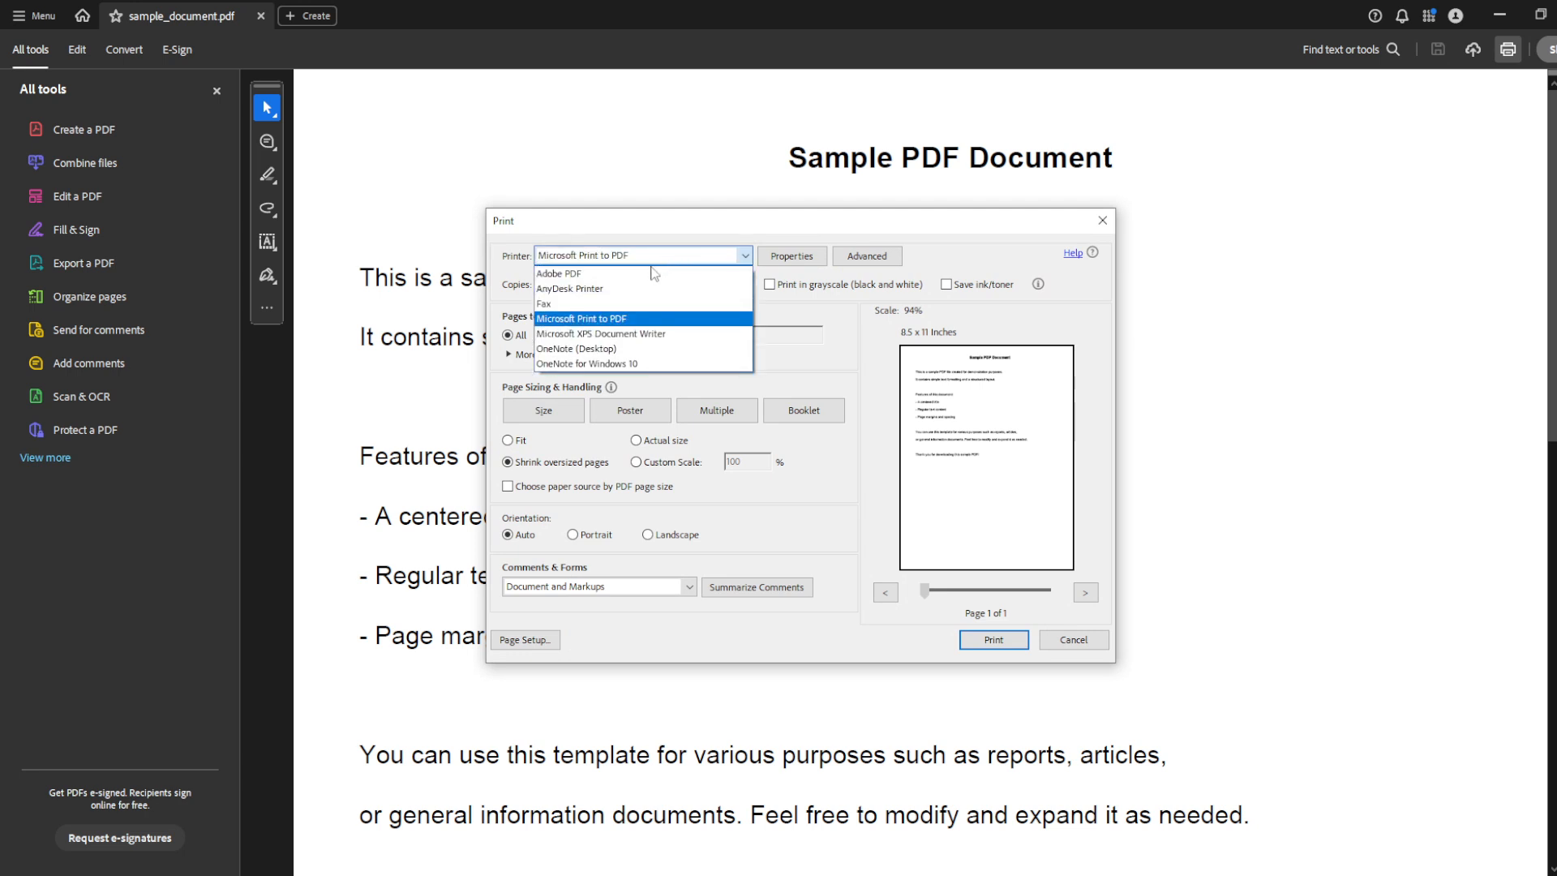
click(560, 272)
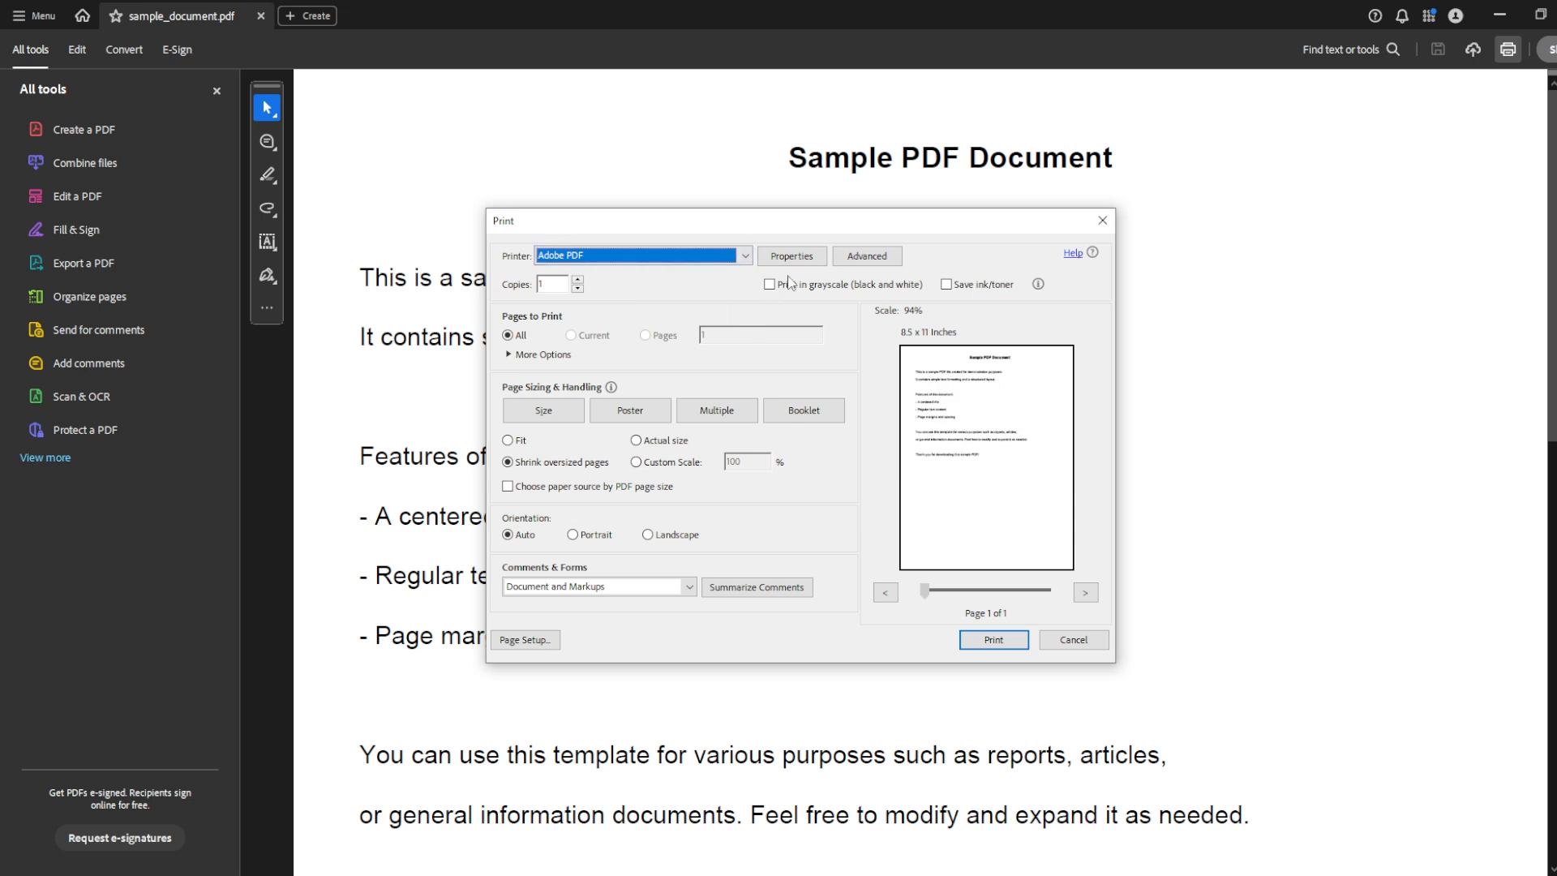
mouse_move(852, 229)
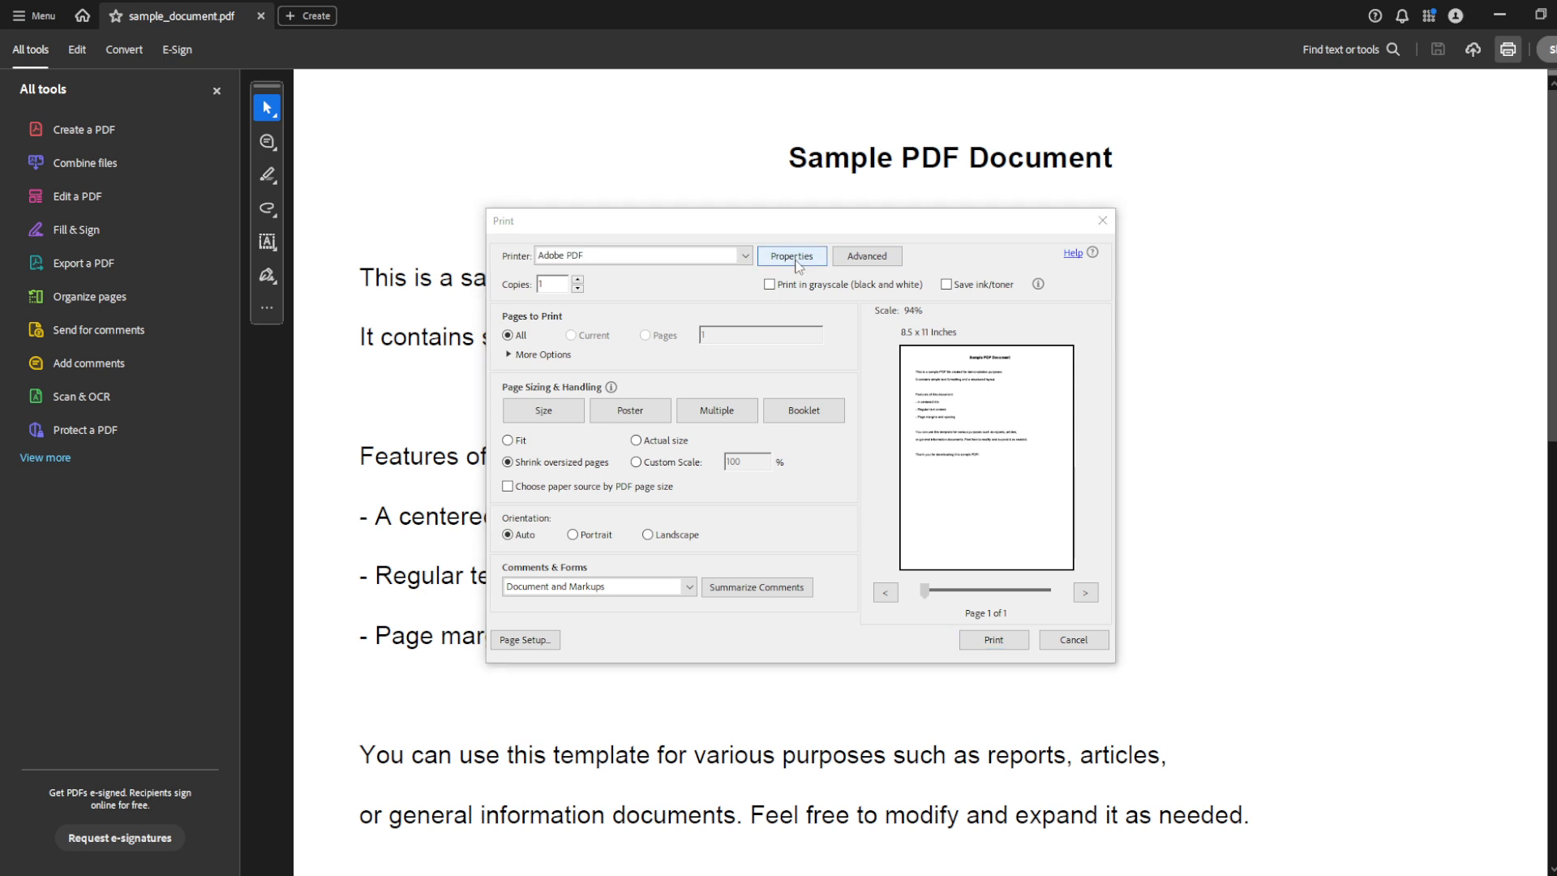
Show the Paper/Quality settings in the Adobe PDF printer's document properties
click(791, 256)
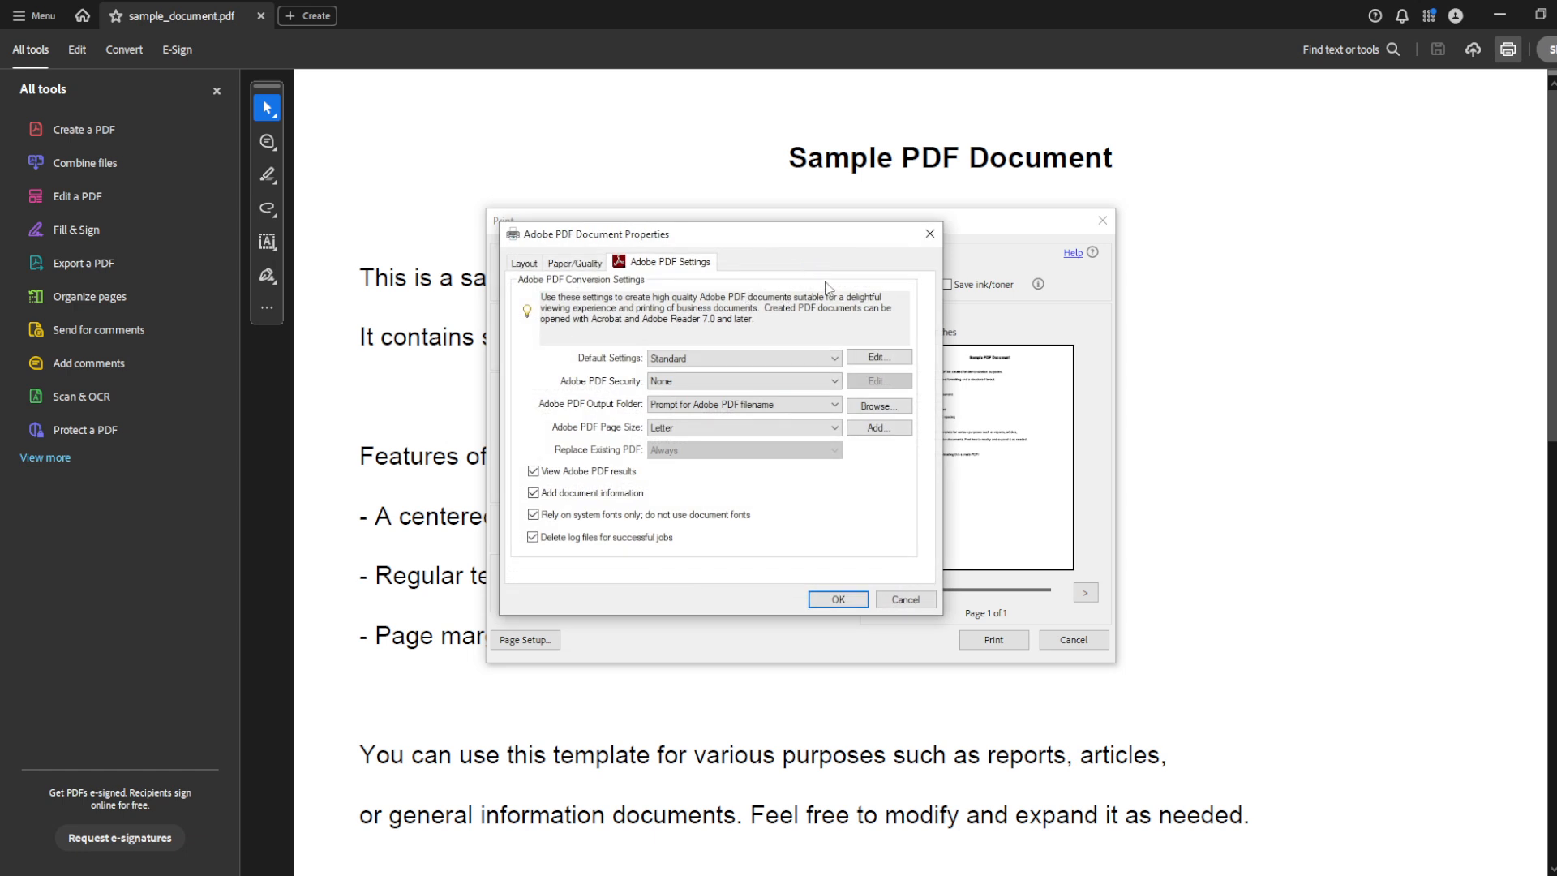
mouse_move(611, 281)
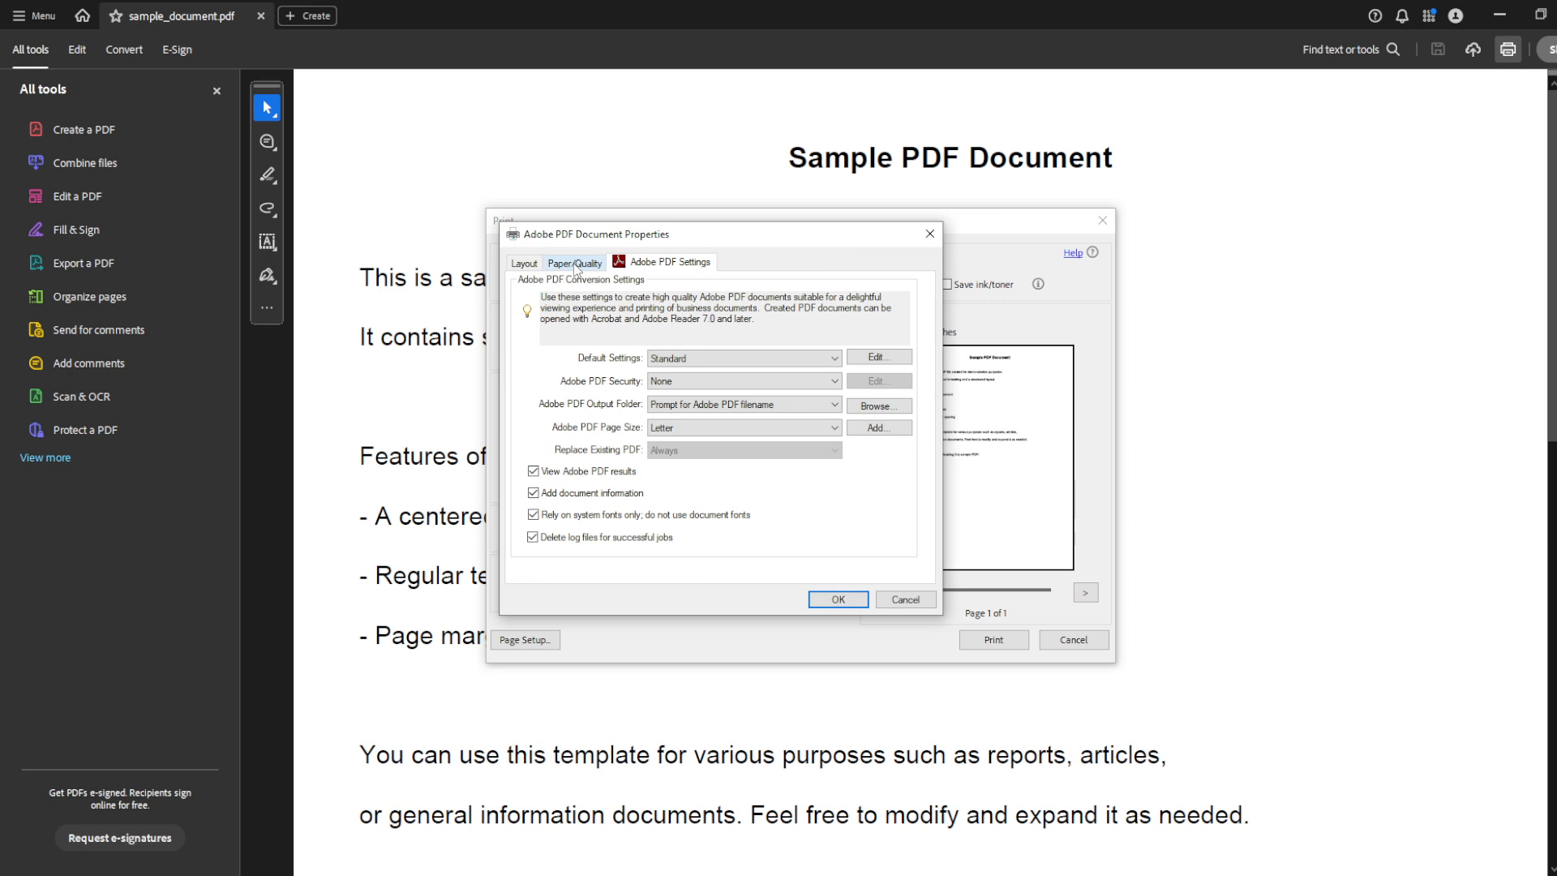
click(574, 263)
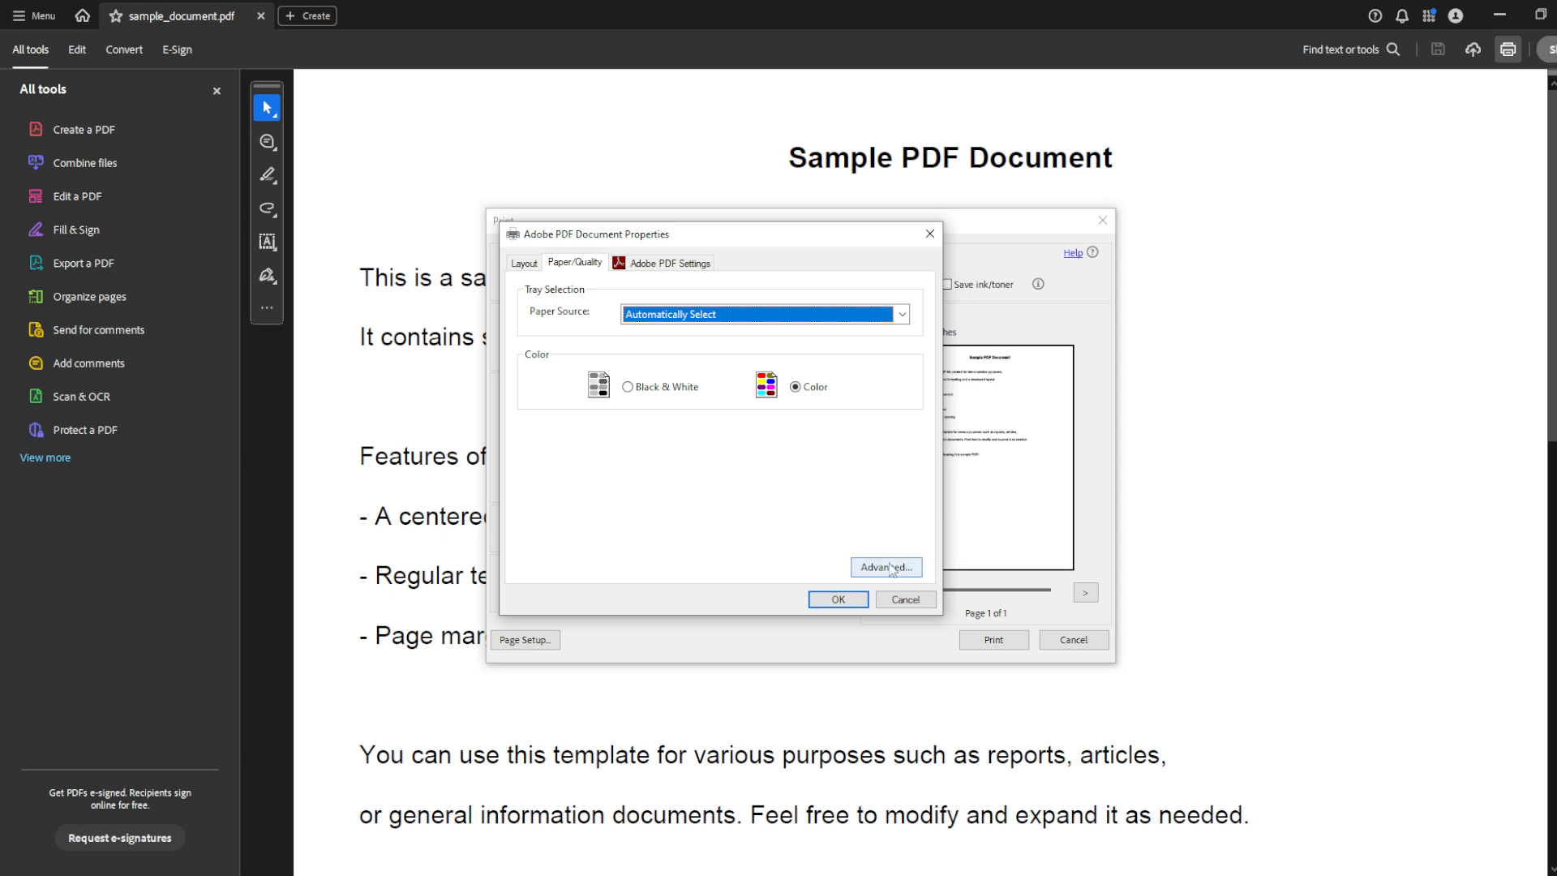
mouse_move(898, 574)
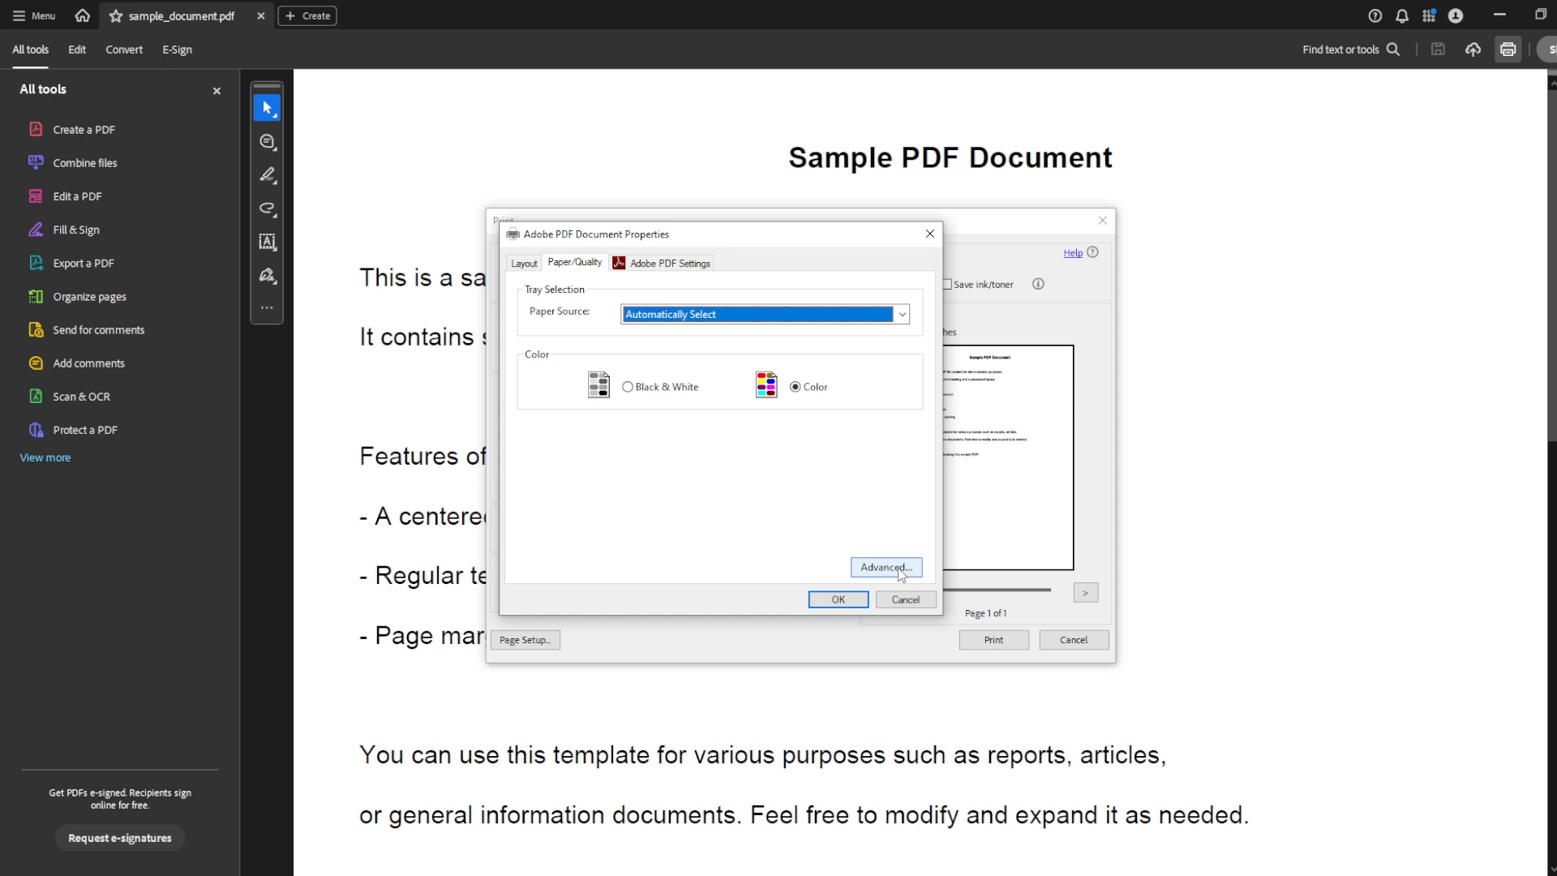
Review the advanced Adobe PDF paper sizes and keep the paper size at Letter
click(884, 568)
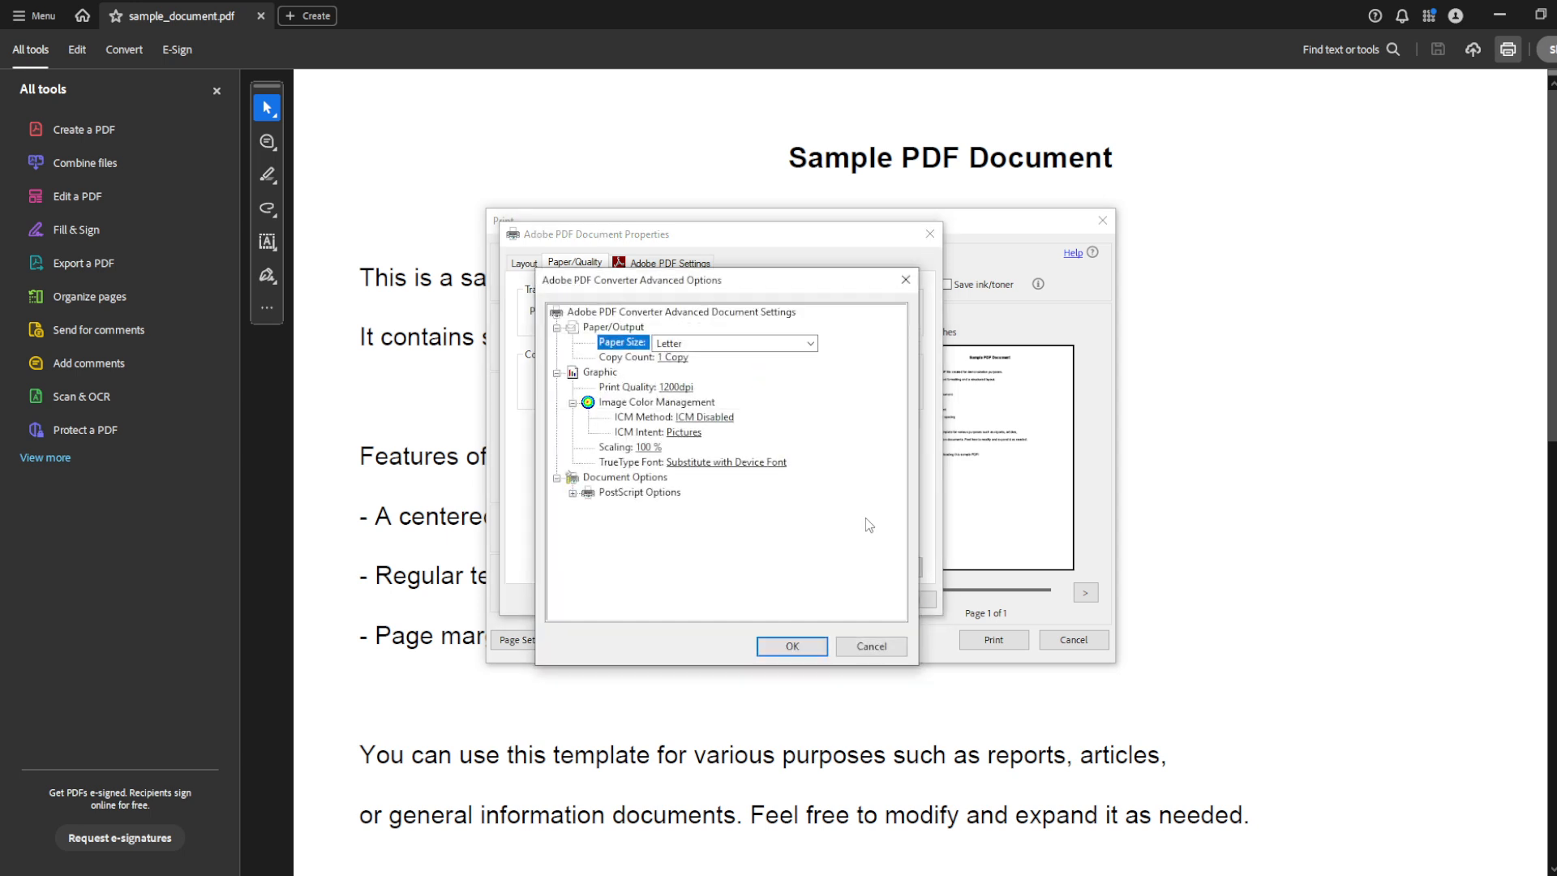
mouse_move(854, 453)
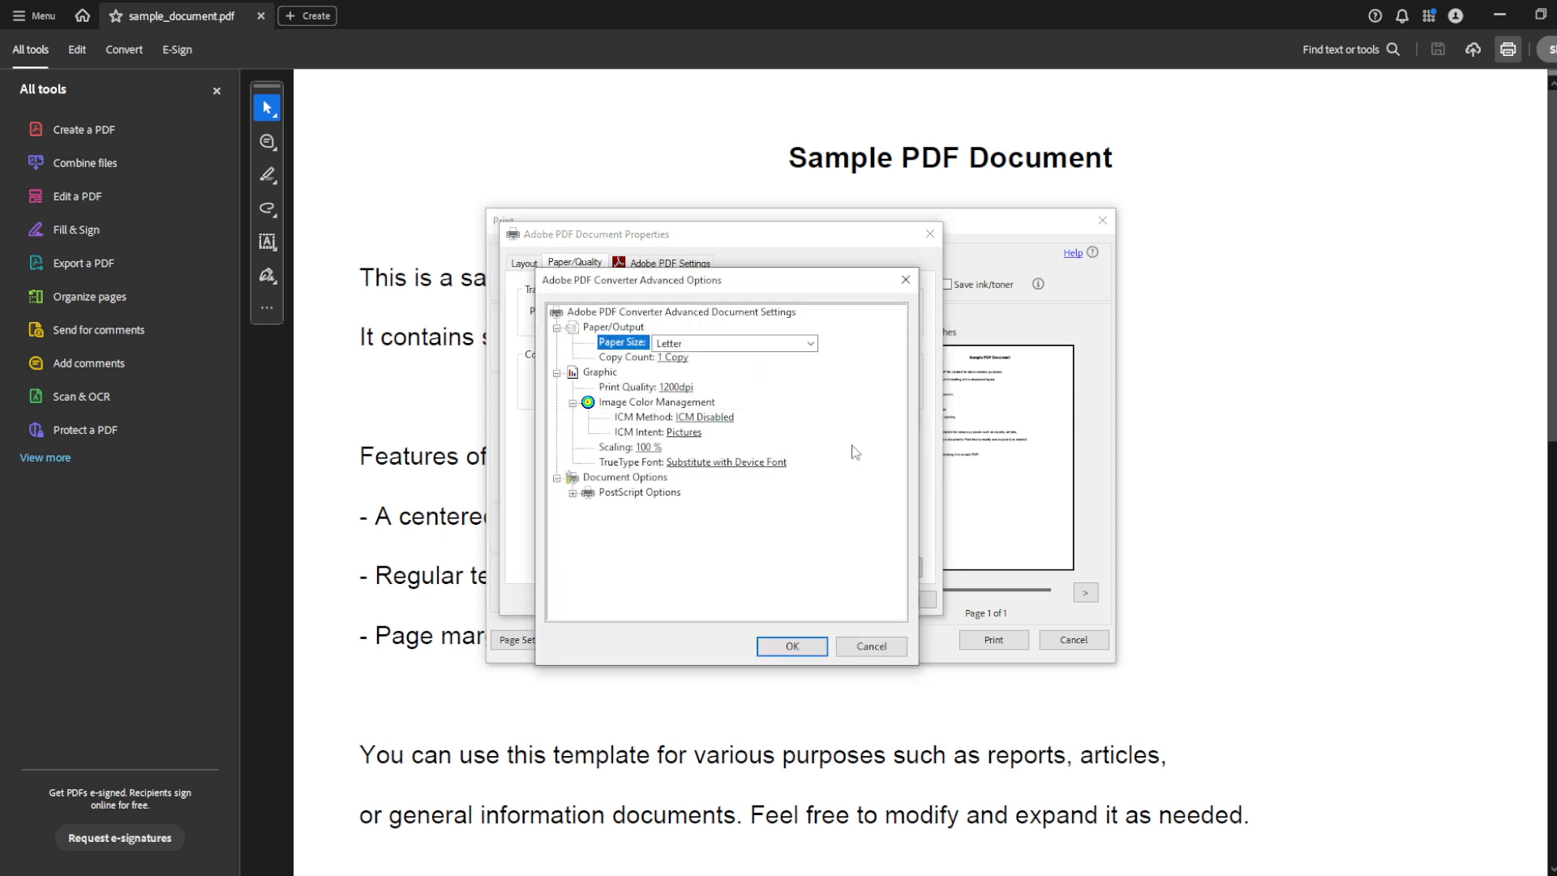
mouse_move(687, 368)
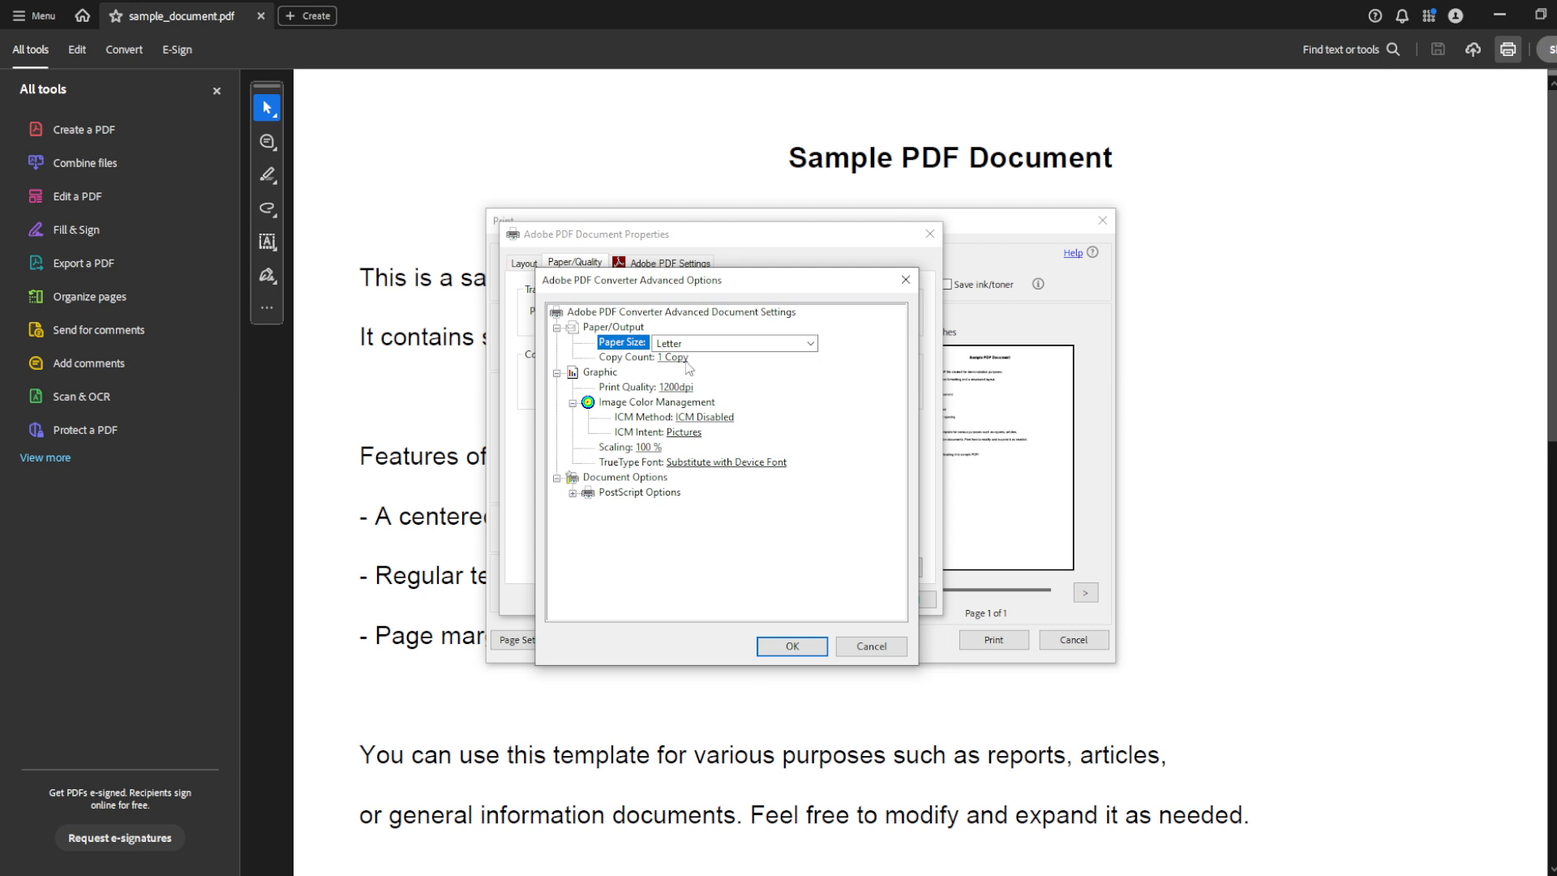
mouse_move(628, 355)
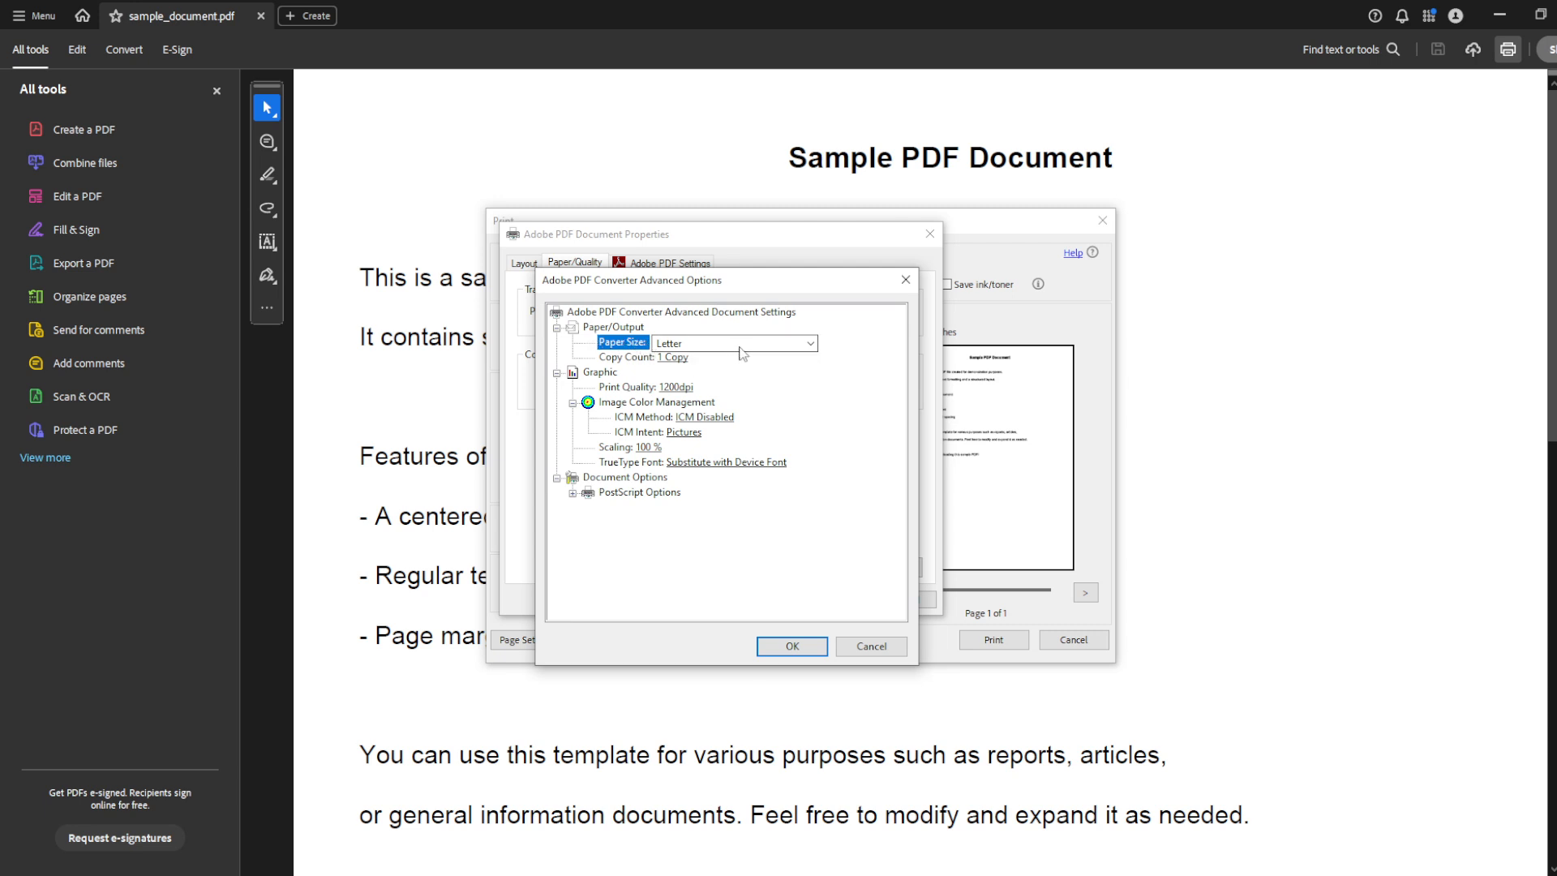
click(811, 342)
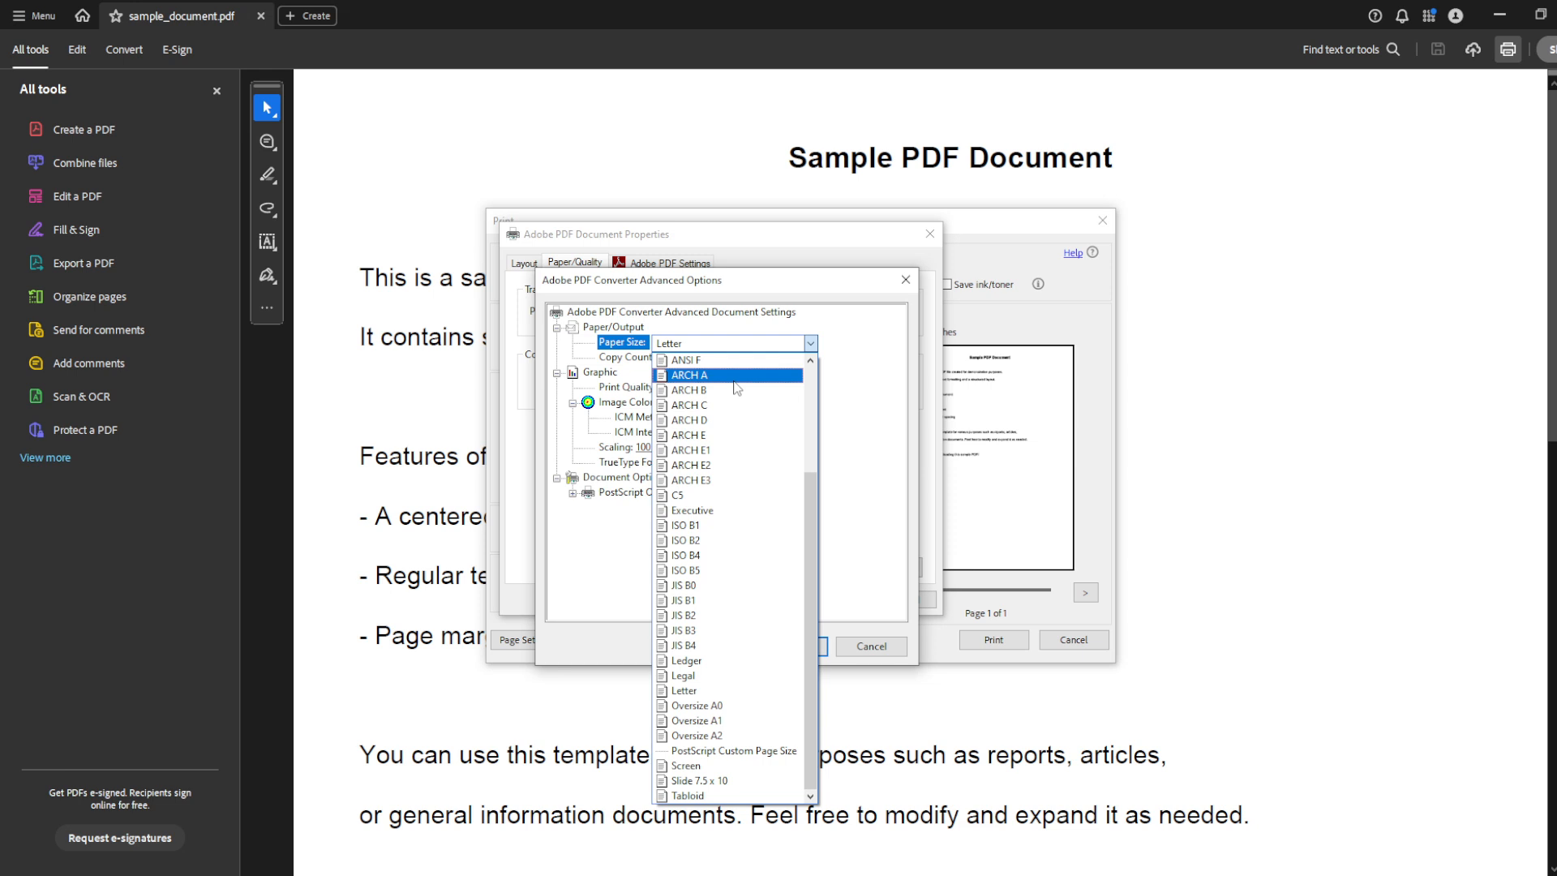
mouse_move(737, 660)
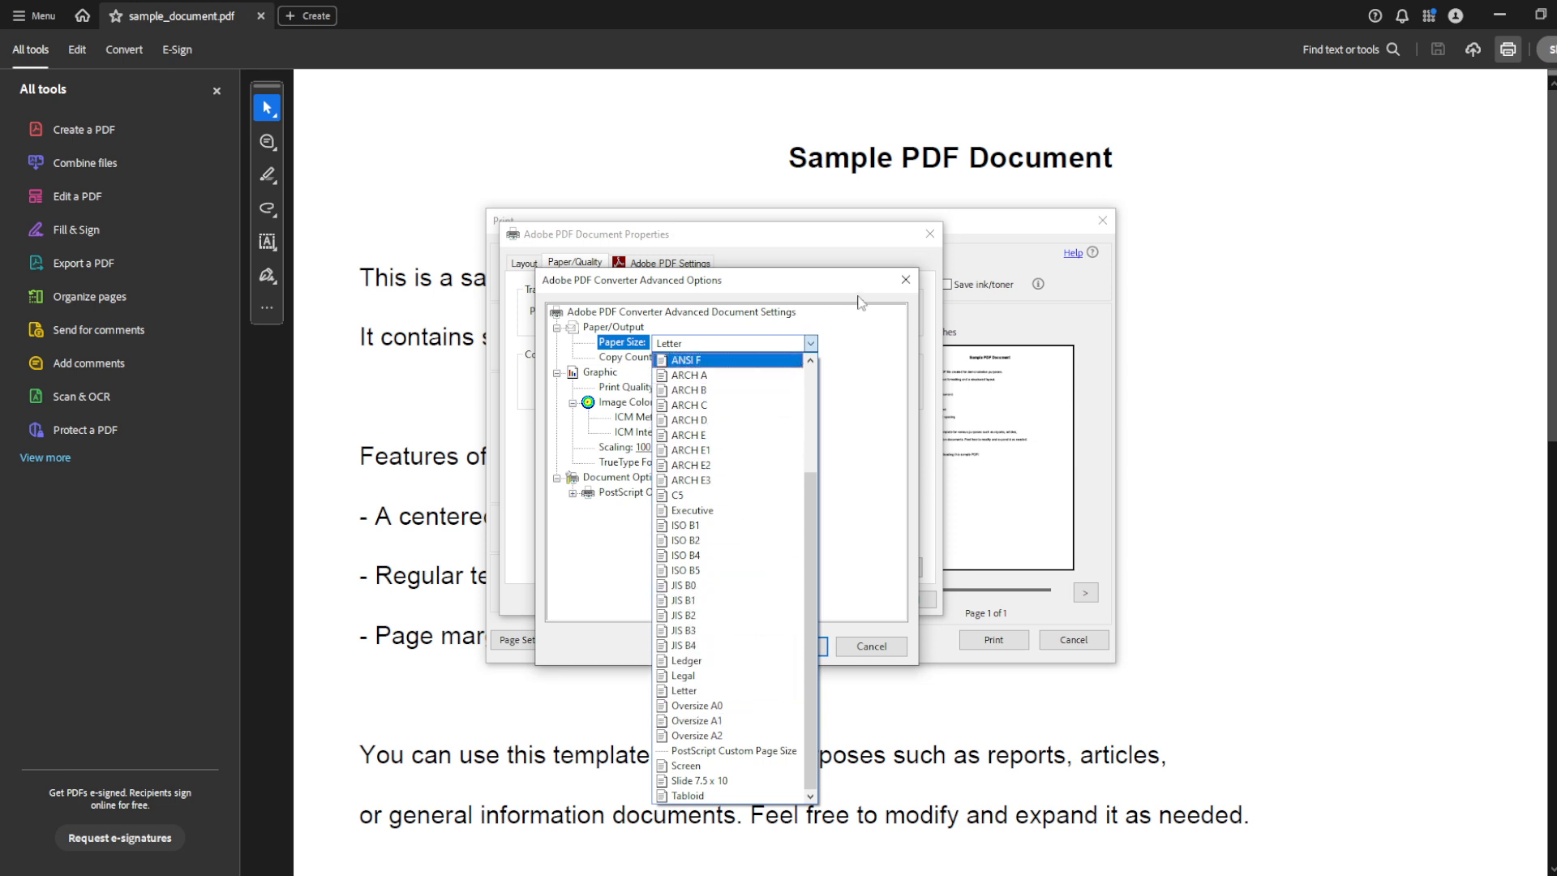
click(682, 691)
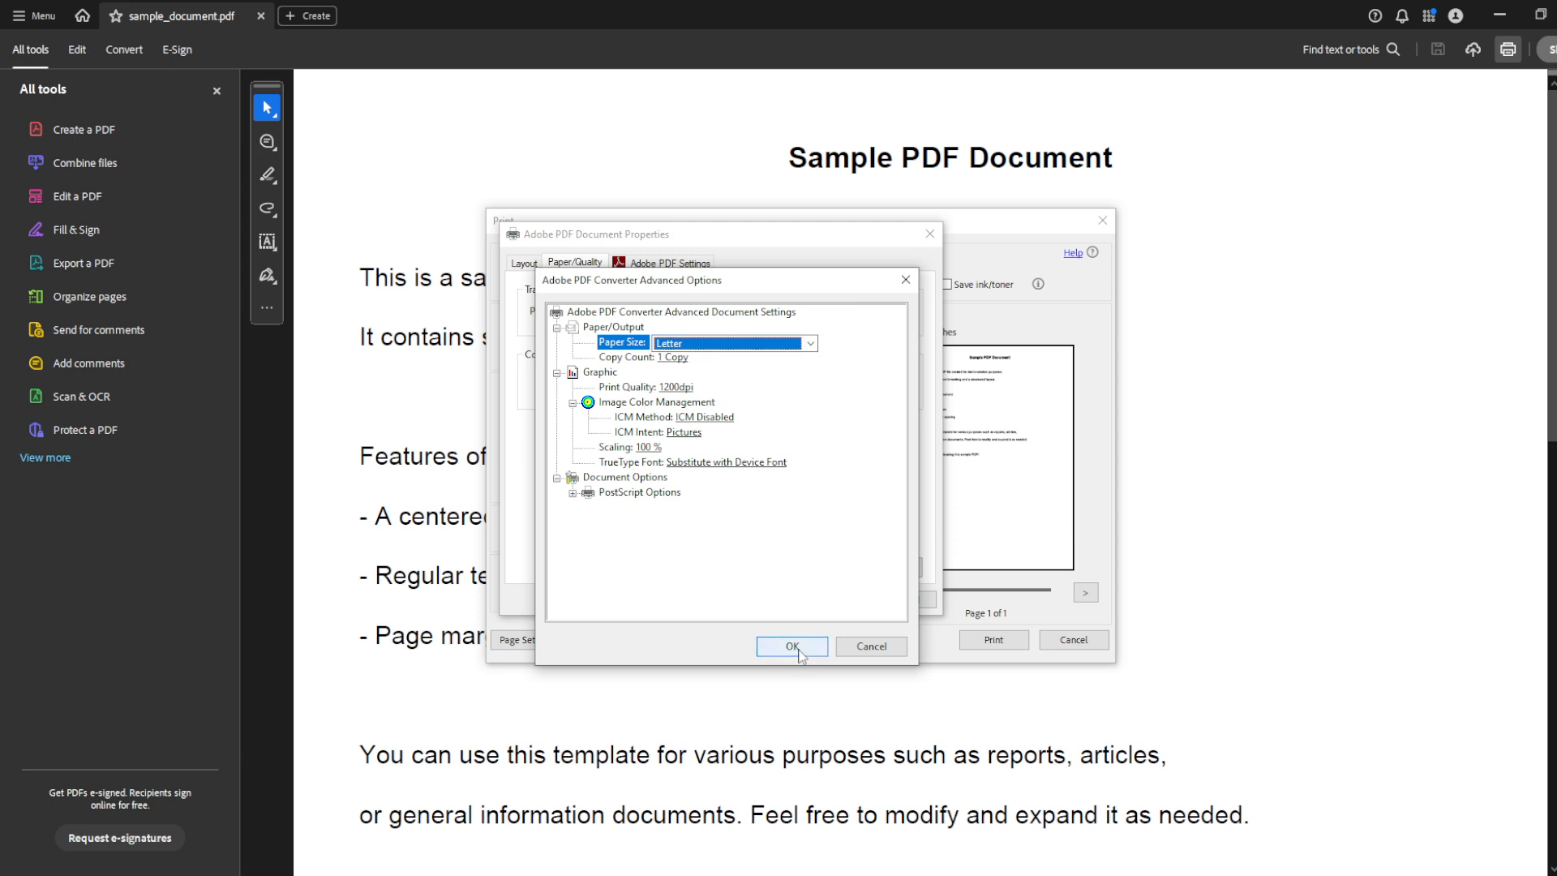
Confirm the advanced options and printer properties, returning to the Adobe PDF Print dialog
click(790, 645)
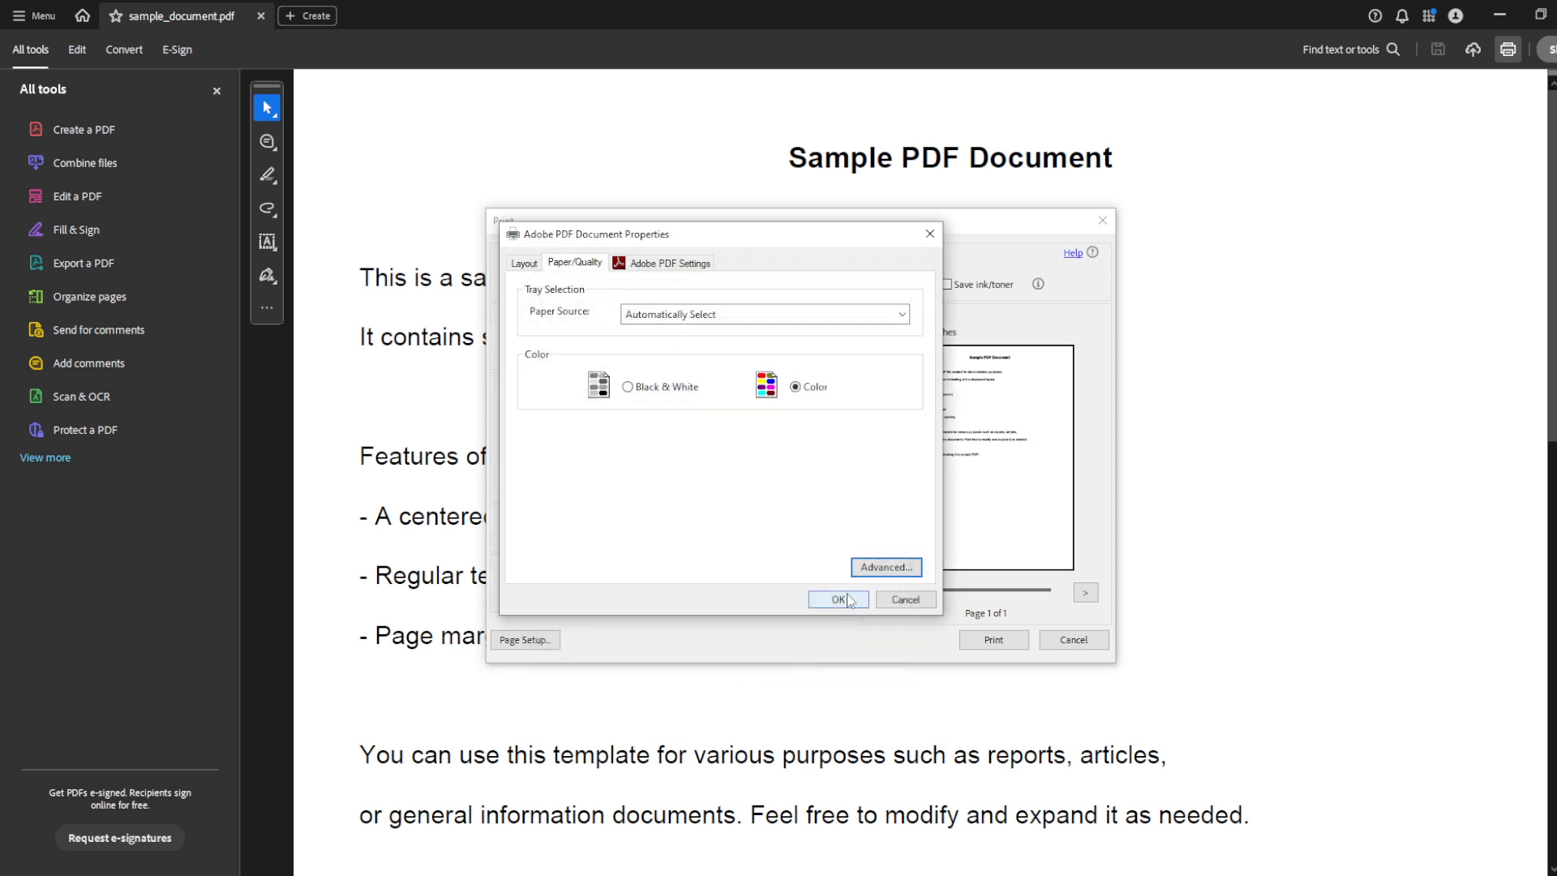
click(834, 598)
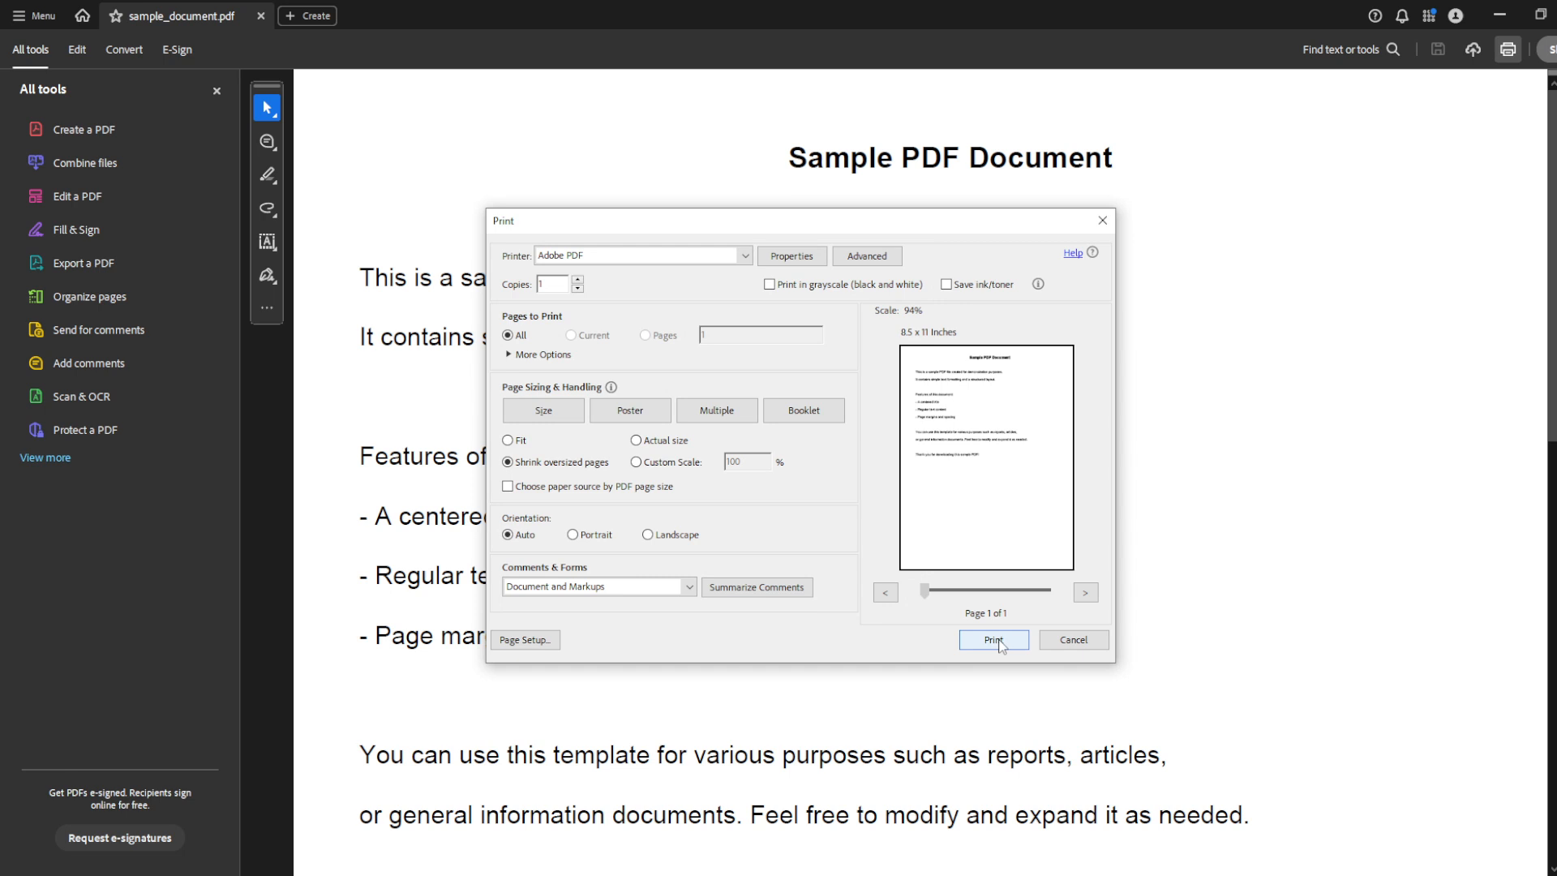
Print to Adobe PDF, then dismiss the Save PDF File As prompt without saving
click(993, 639)
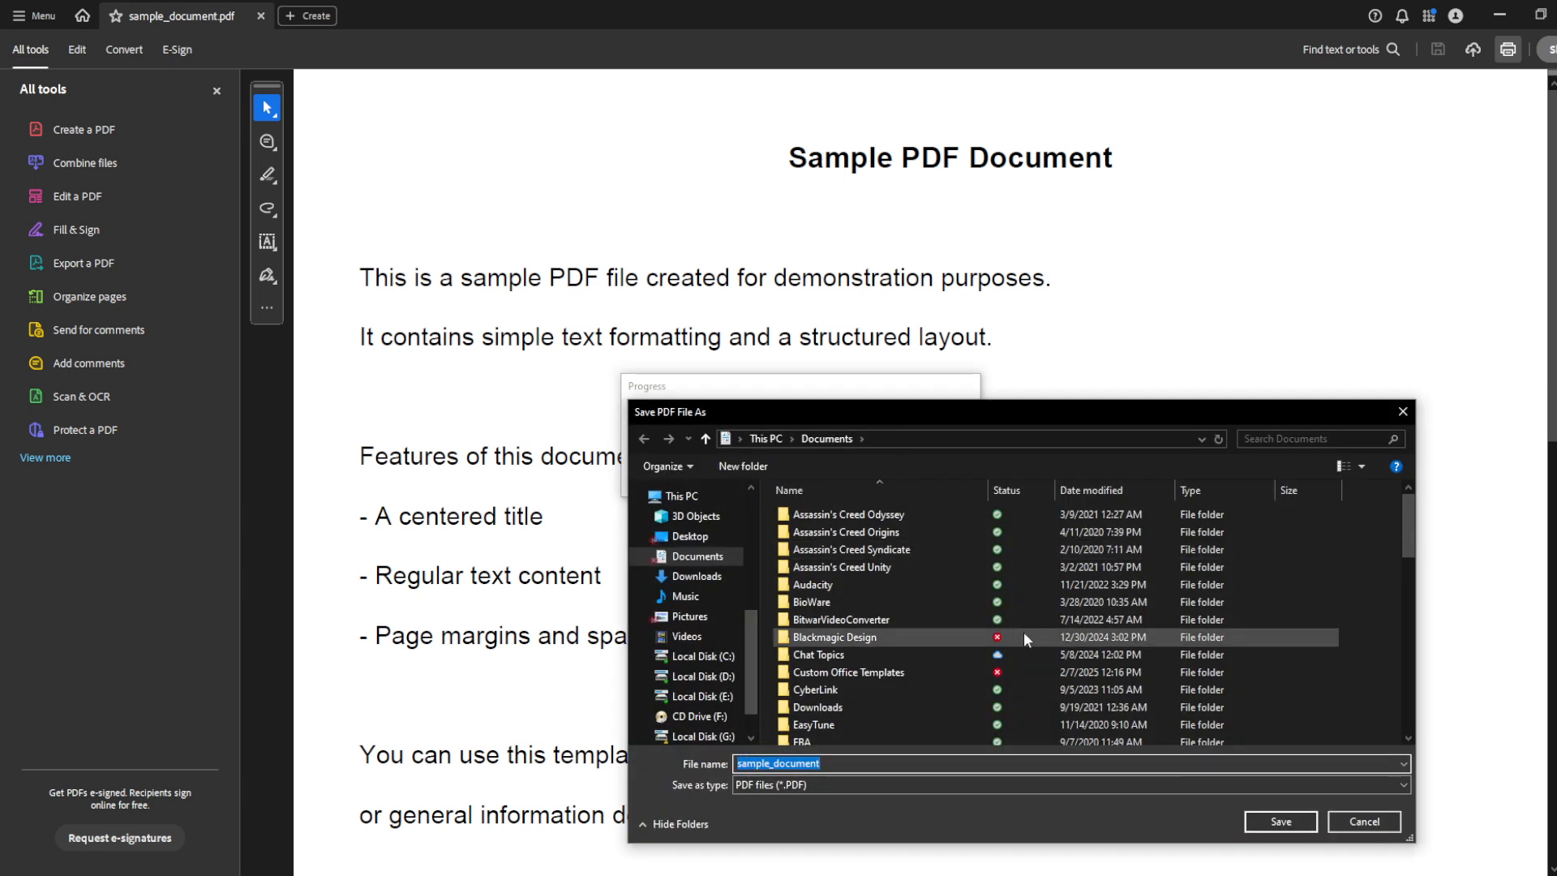
click(848, 514)
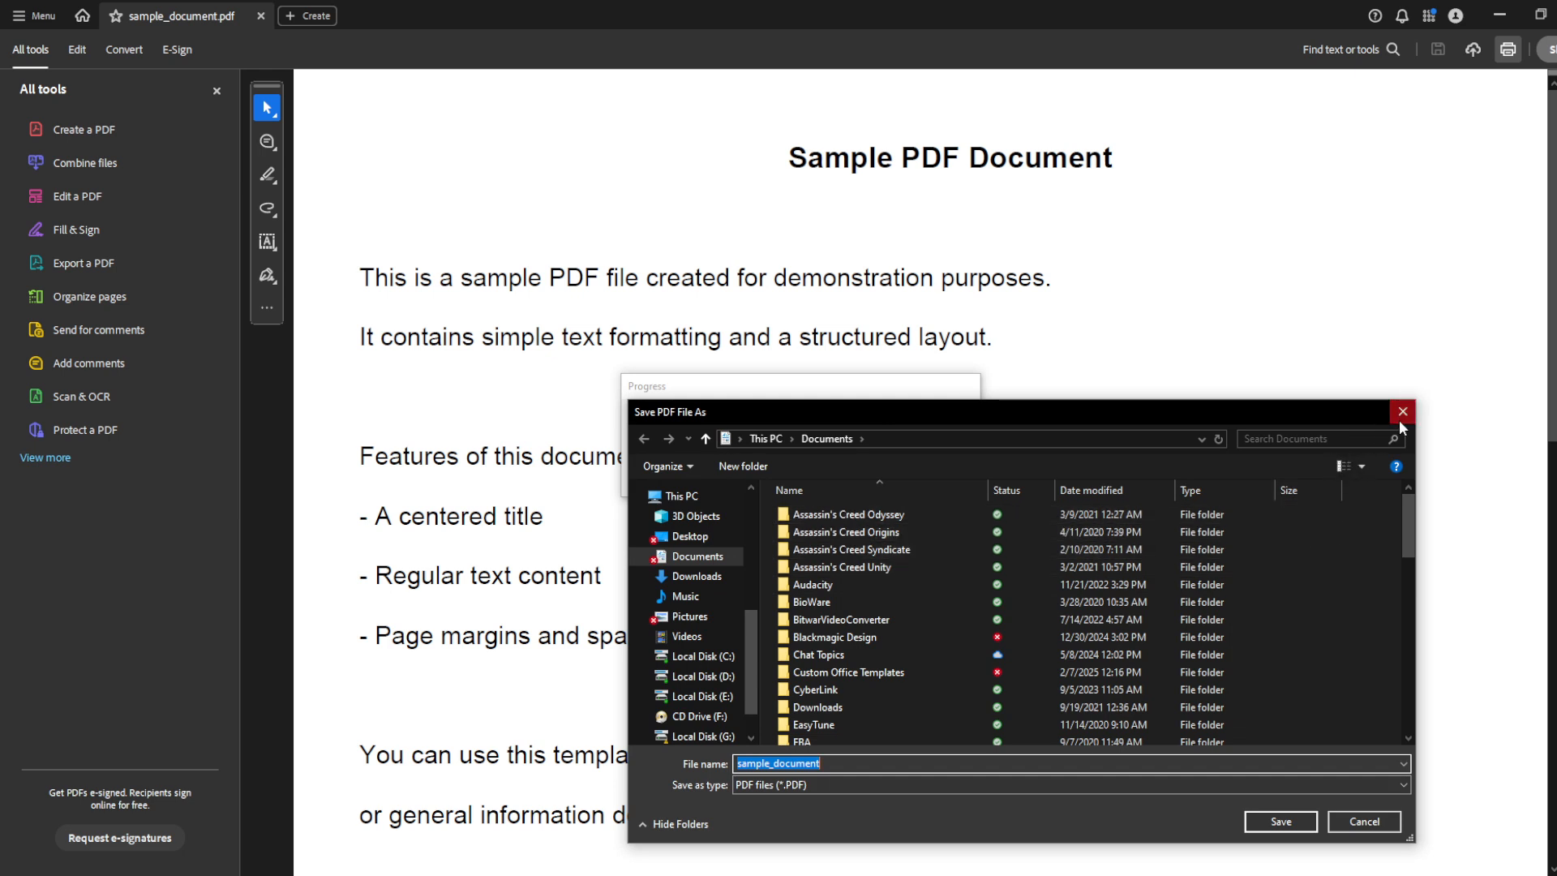
click(1399, 410)
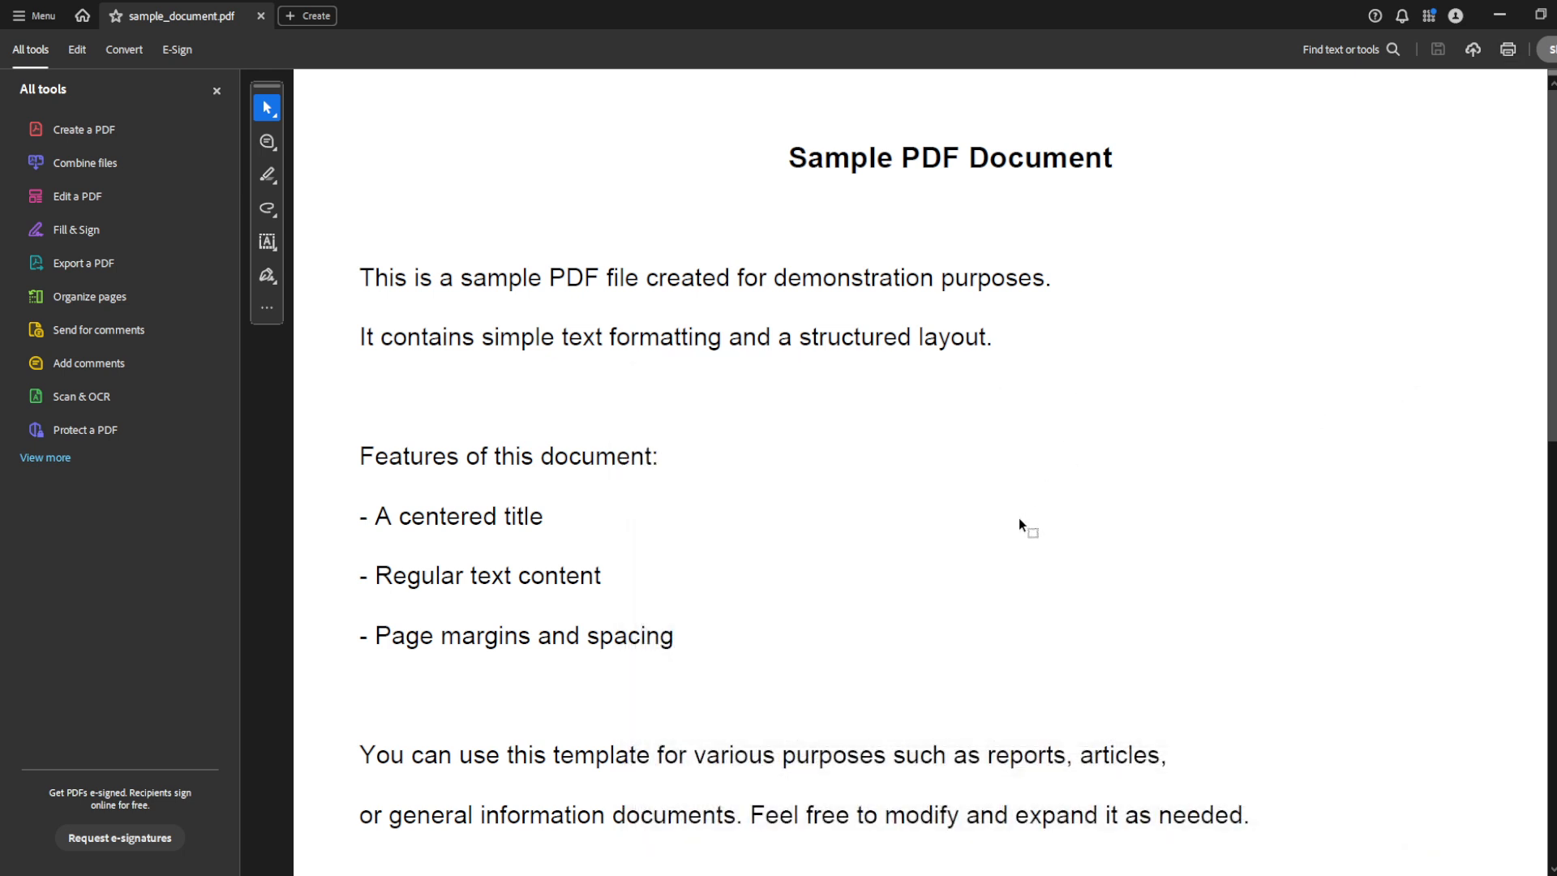